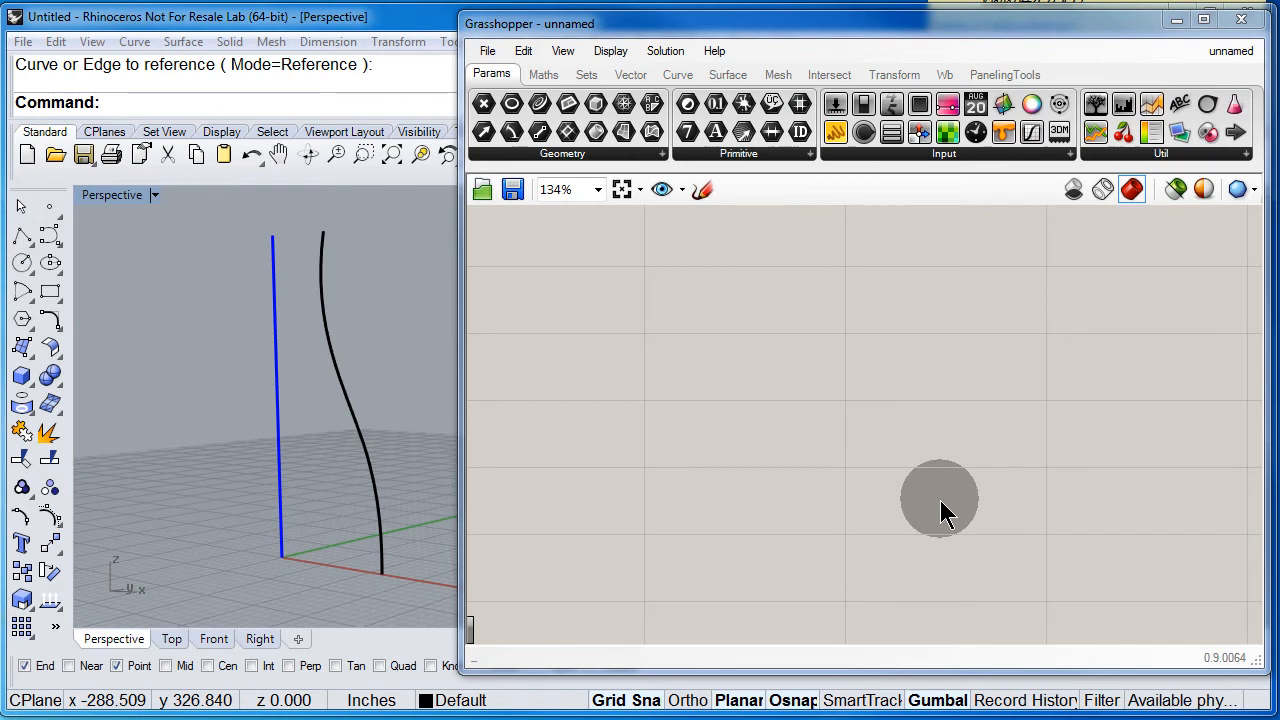
pyautogui.moveTo(539, 105)
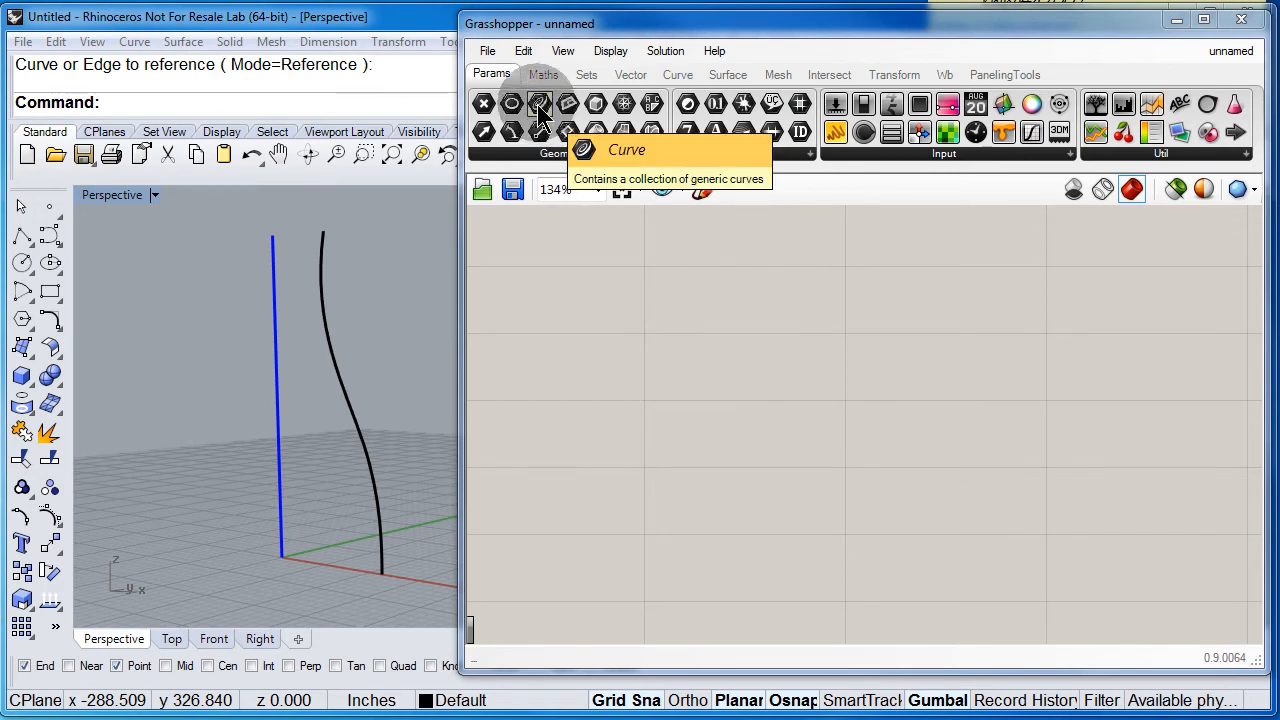
# Place a Curve parameter and use Set one Curve on both curve holders
pyautogui.click(539, 104)
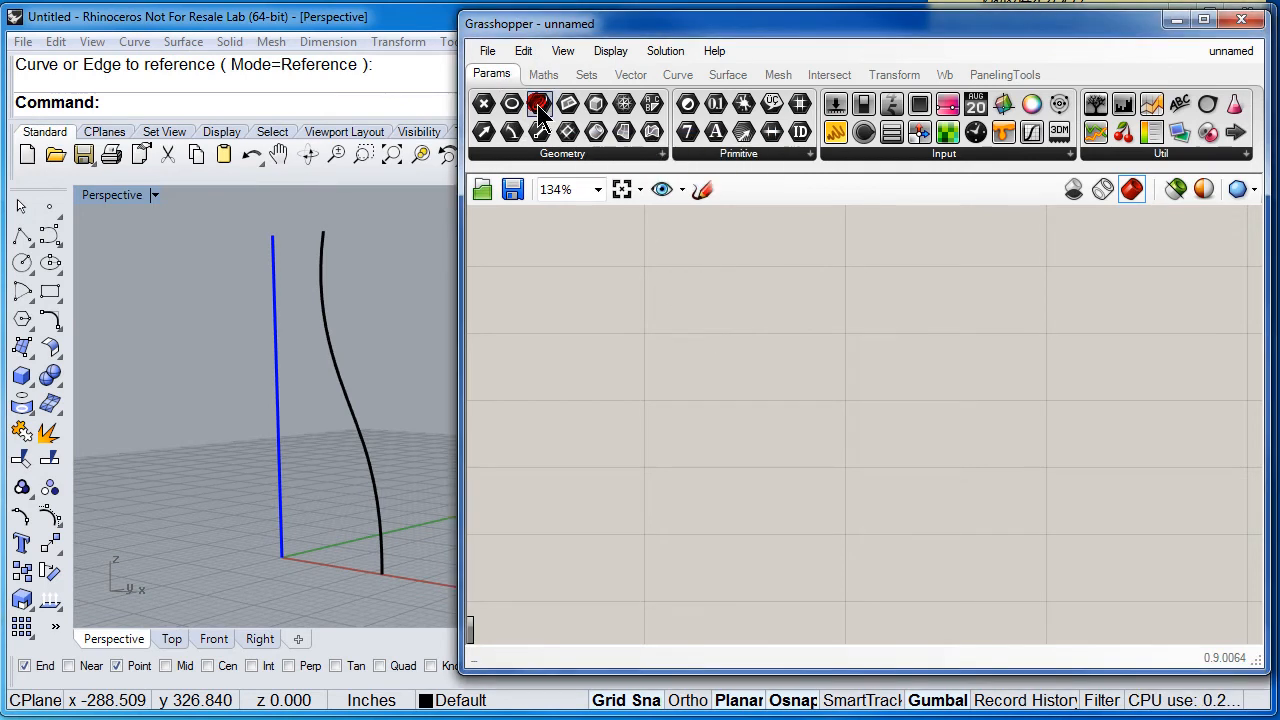
pyautogui.click(539, 103)
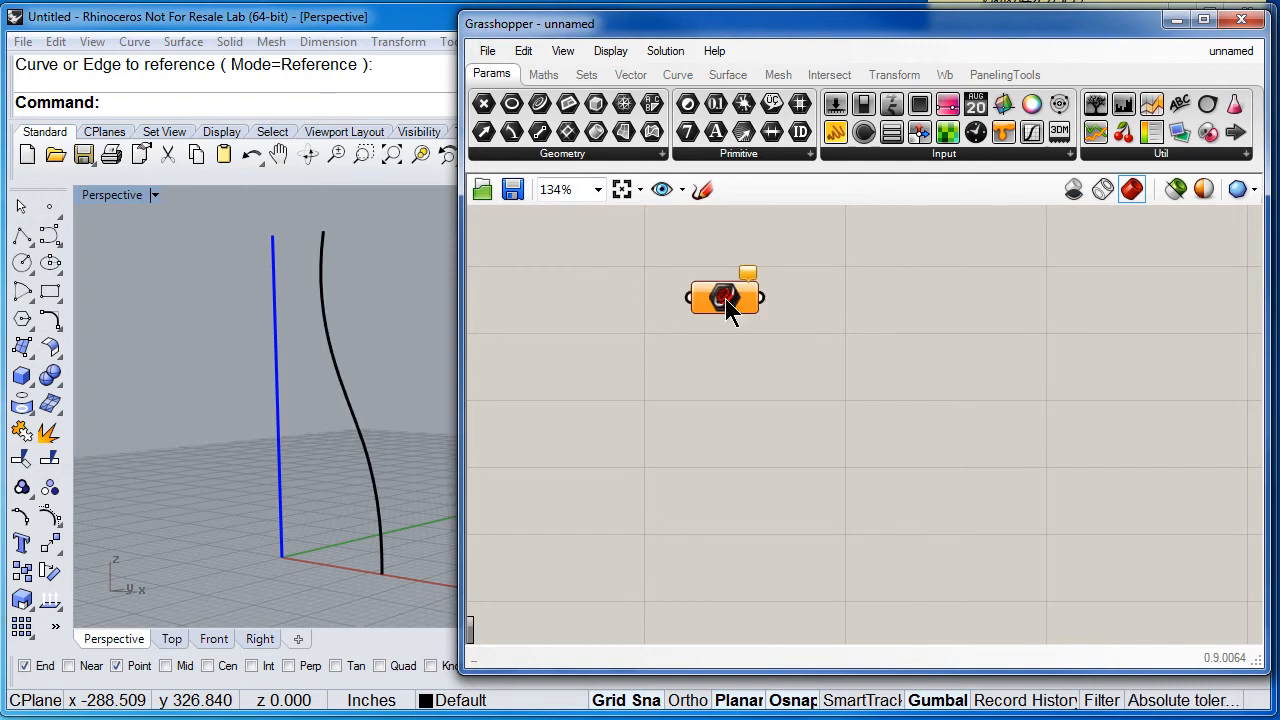
pyautogui.moveTo(533, 104)
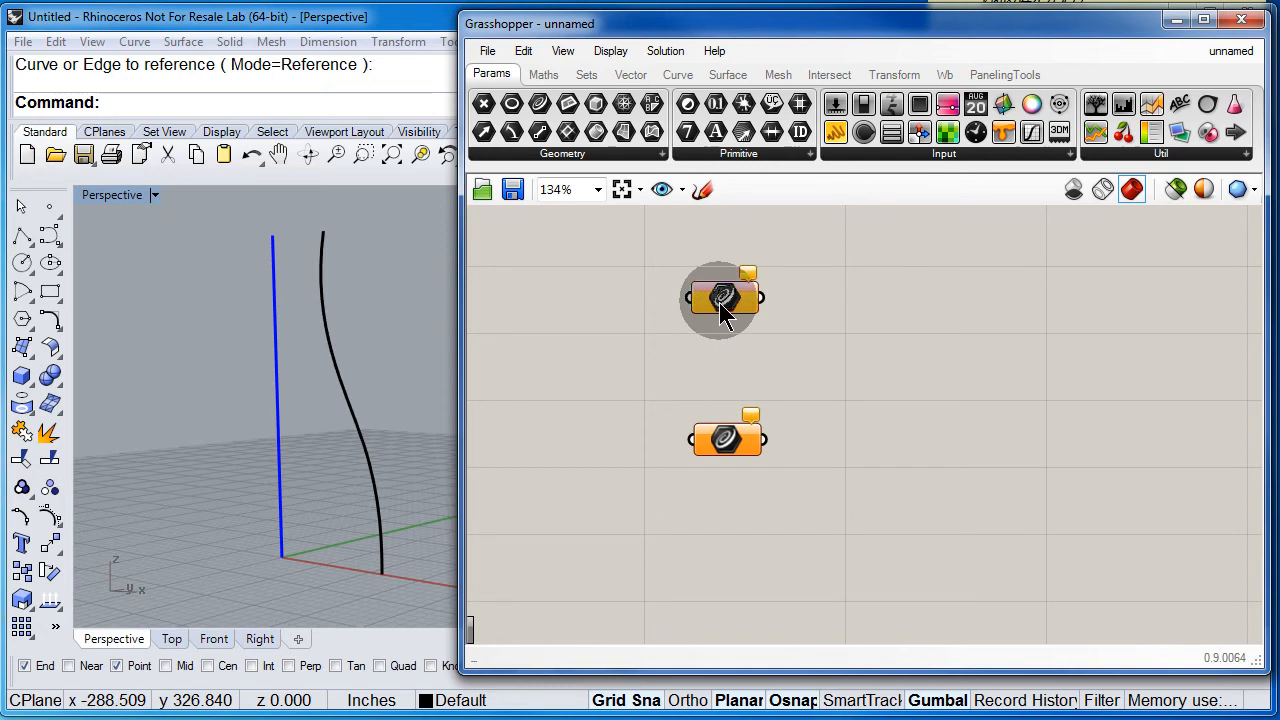
pyautogui.rightClick(723, 297)
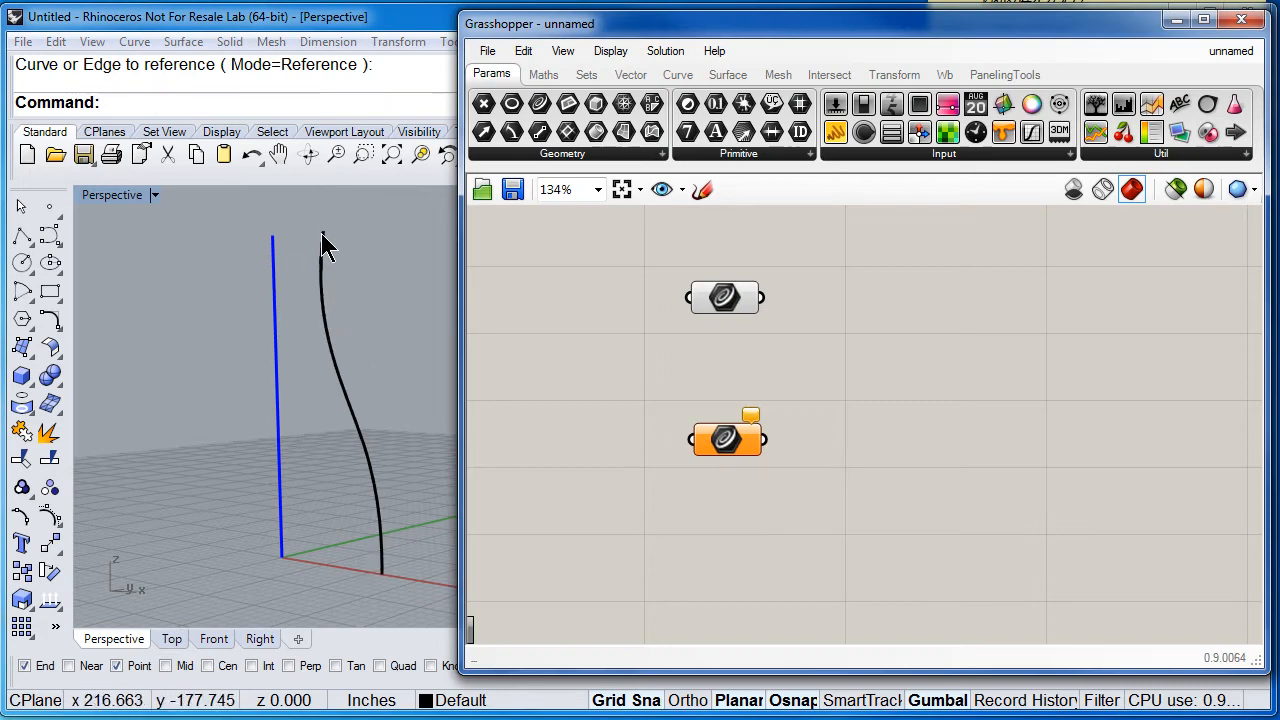
pyautogui.click(727, 438)
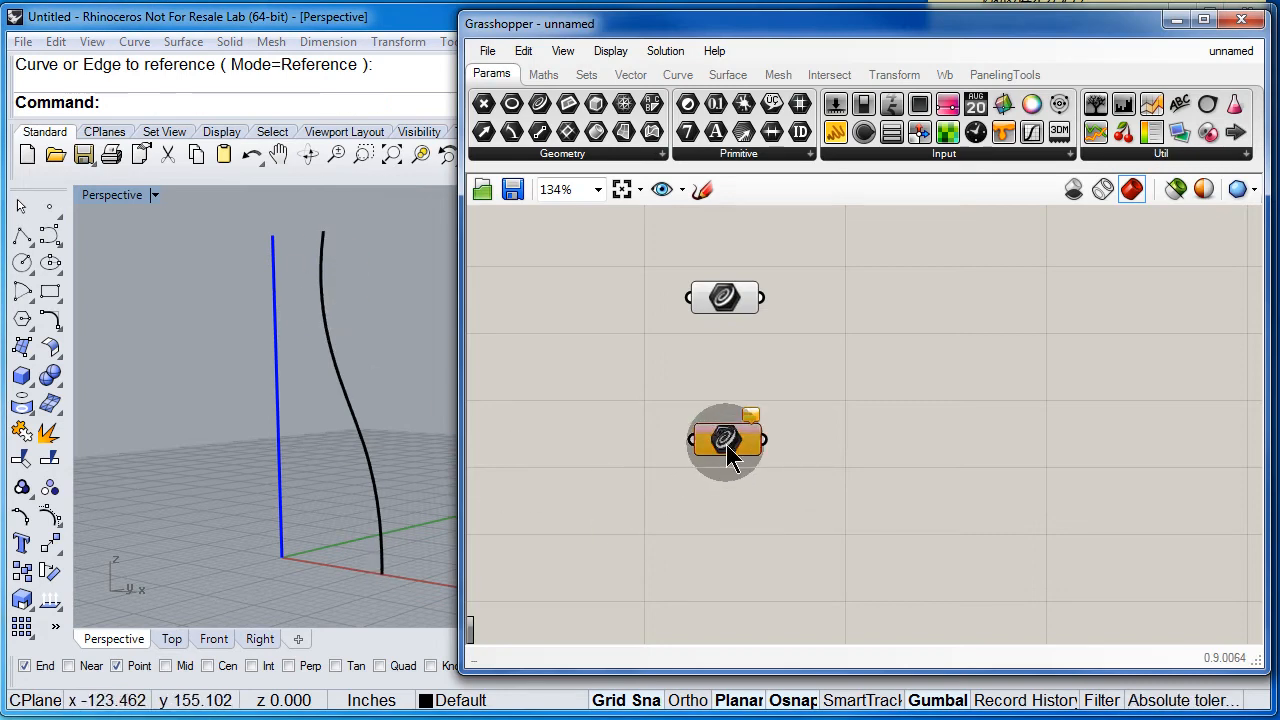
pyautogui.rightClick(726, 441)
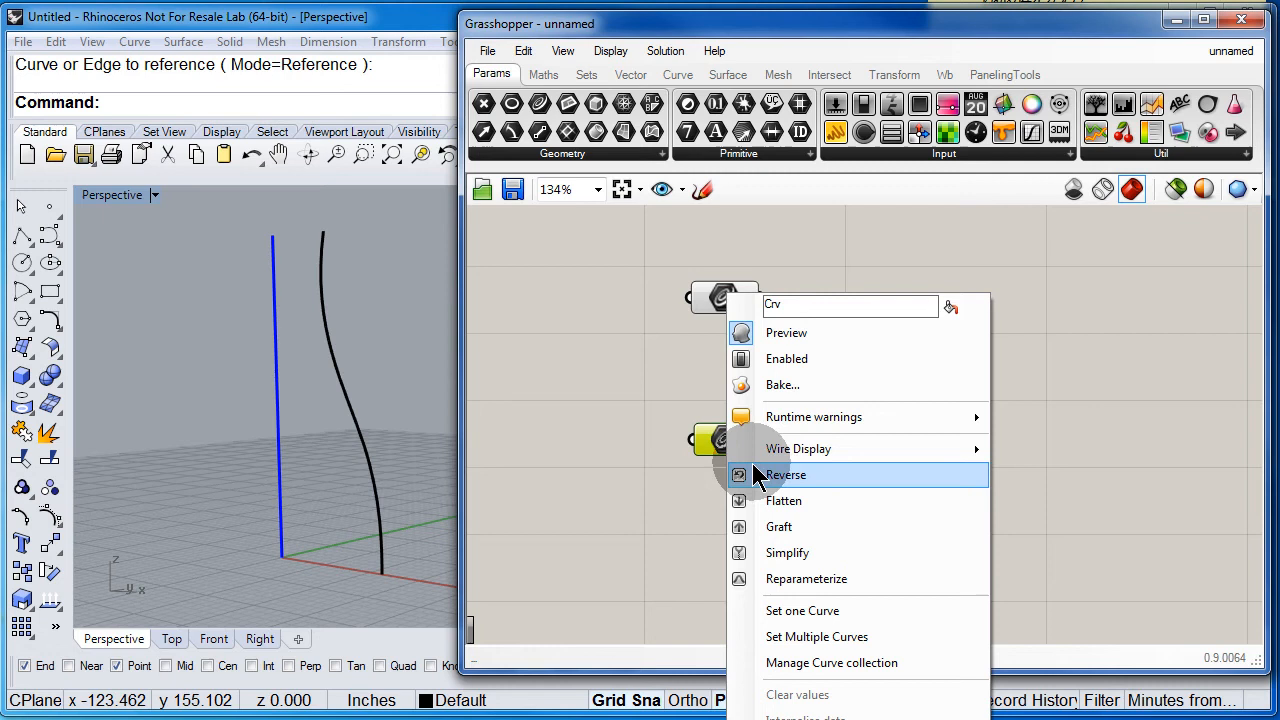
pyautogui.moveTo(802, 611)
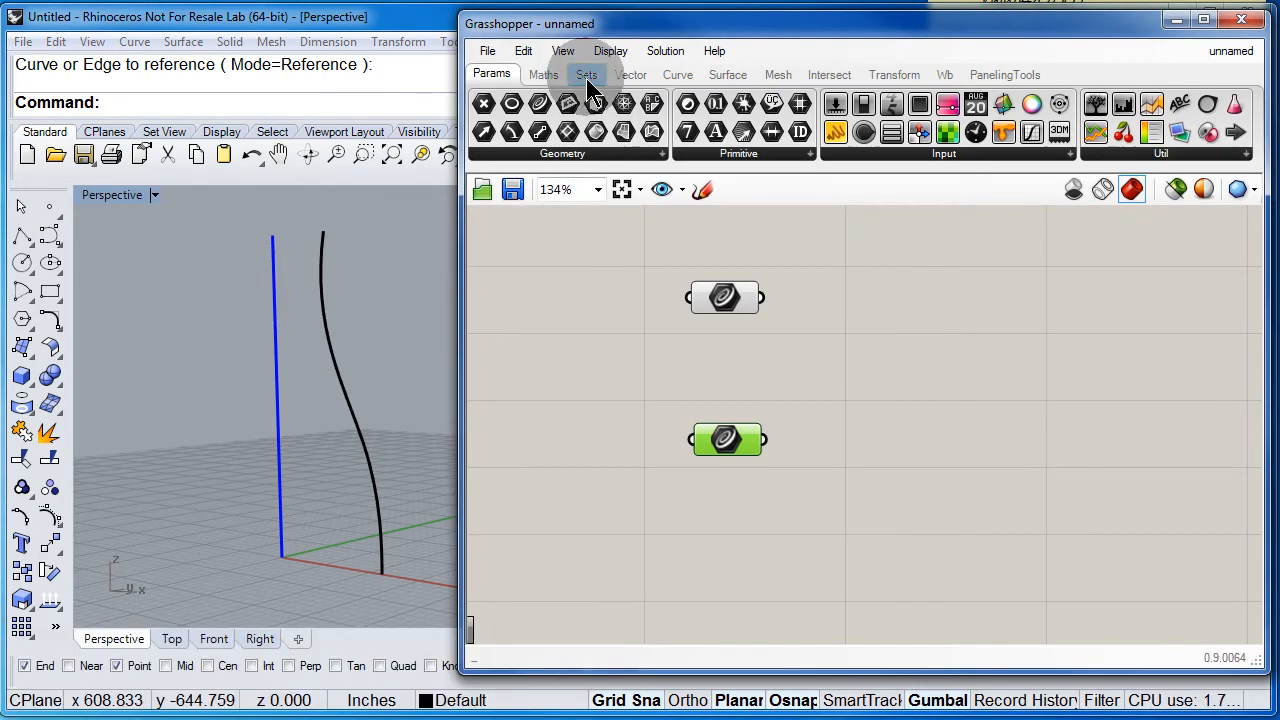
# Place Range from Sets > Sequence, Cull Index, and Rotate Axis from Transform
pyautogui.click(586, 74)
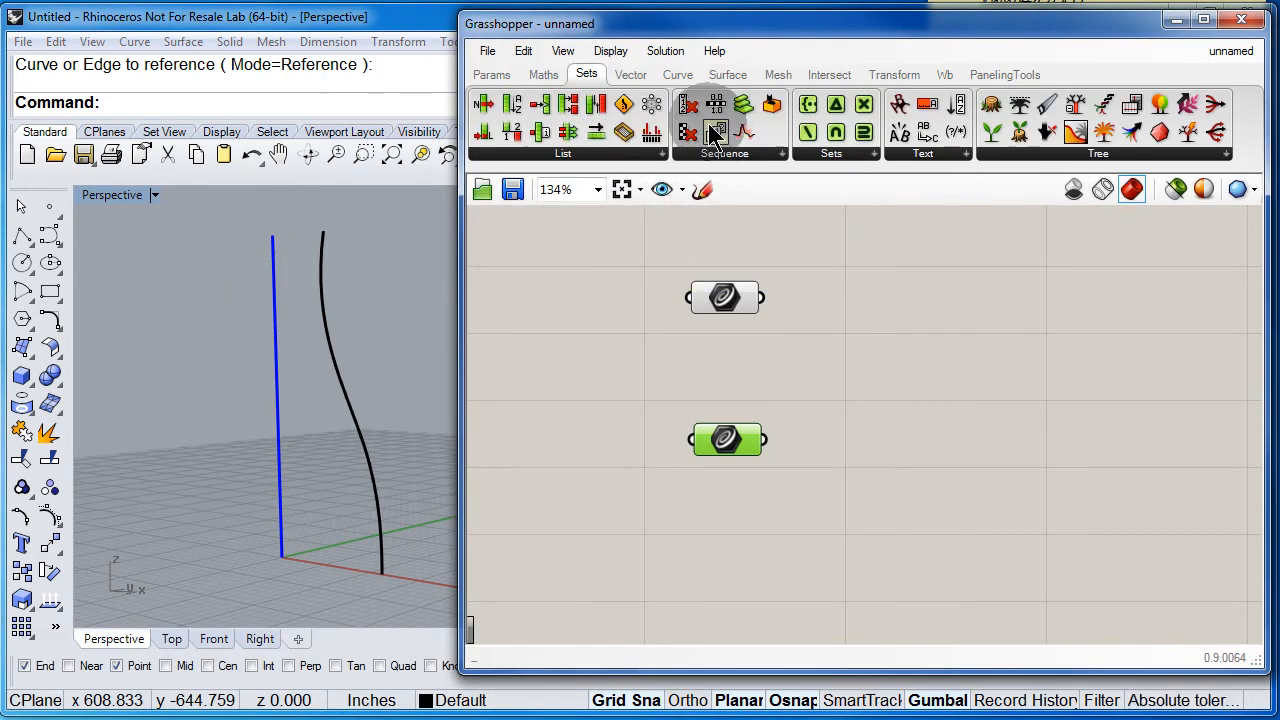
pyautogui.moveTo(713, 103)
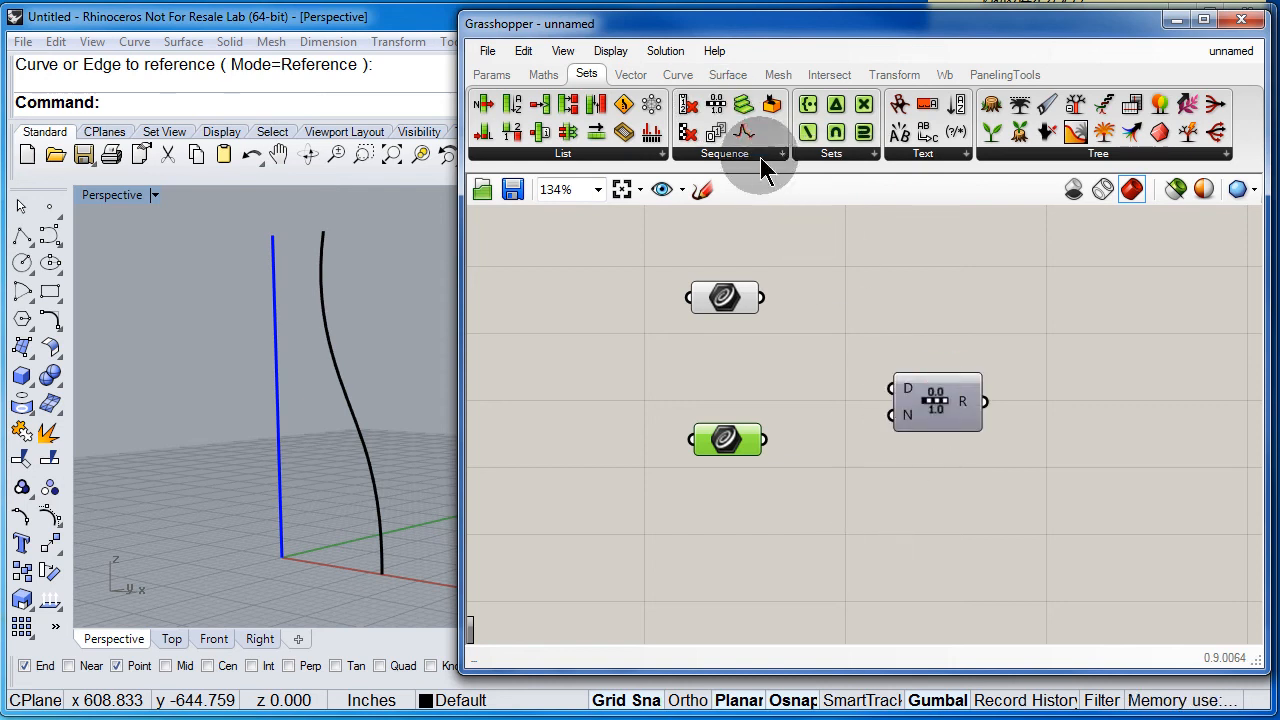
pyautogui.moveTo(687, 104)
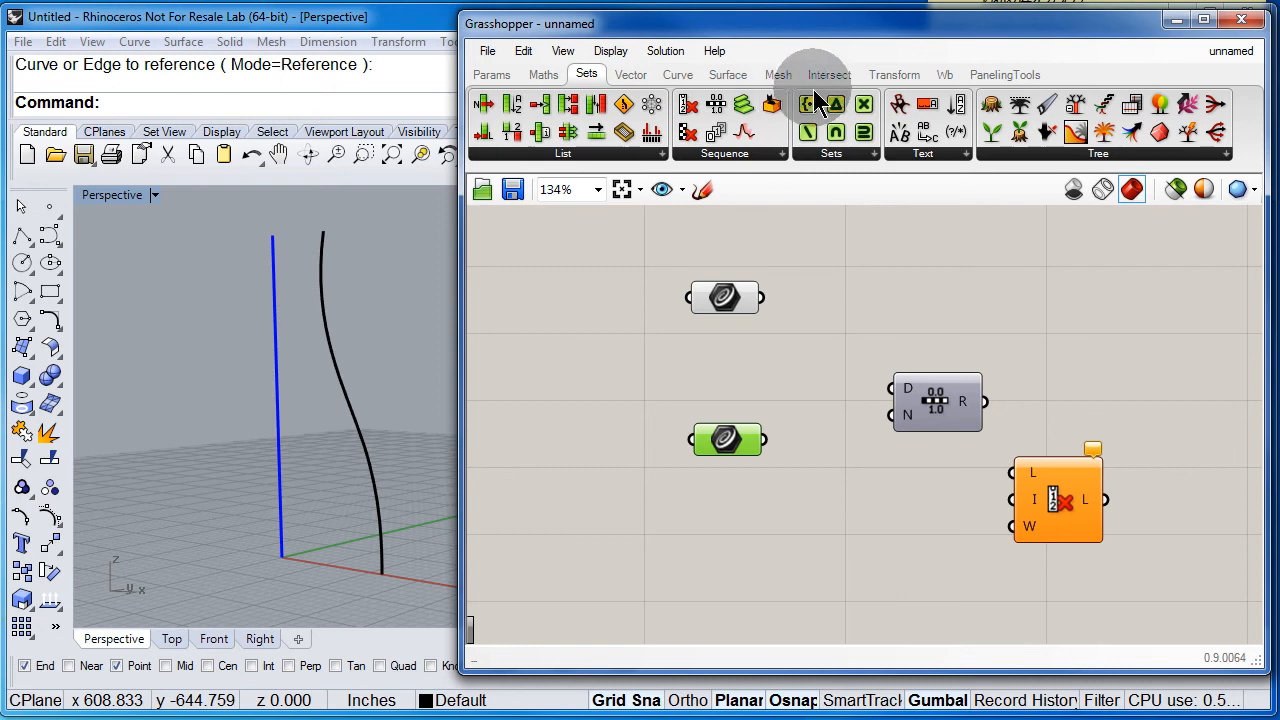
pyautogui.click(894, 74)
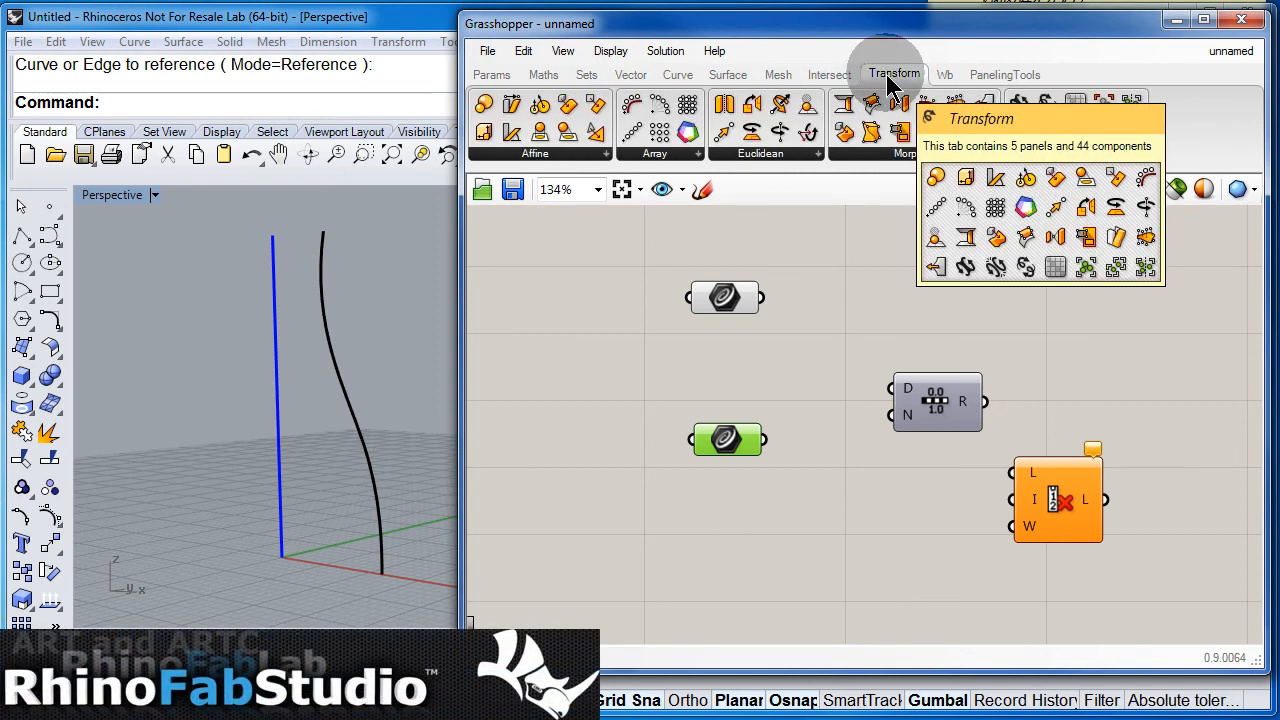
pyautogui.moveTo(780, 131)
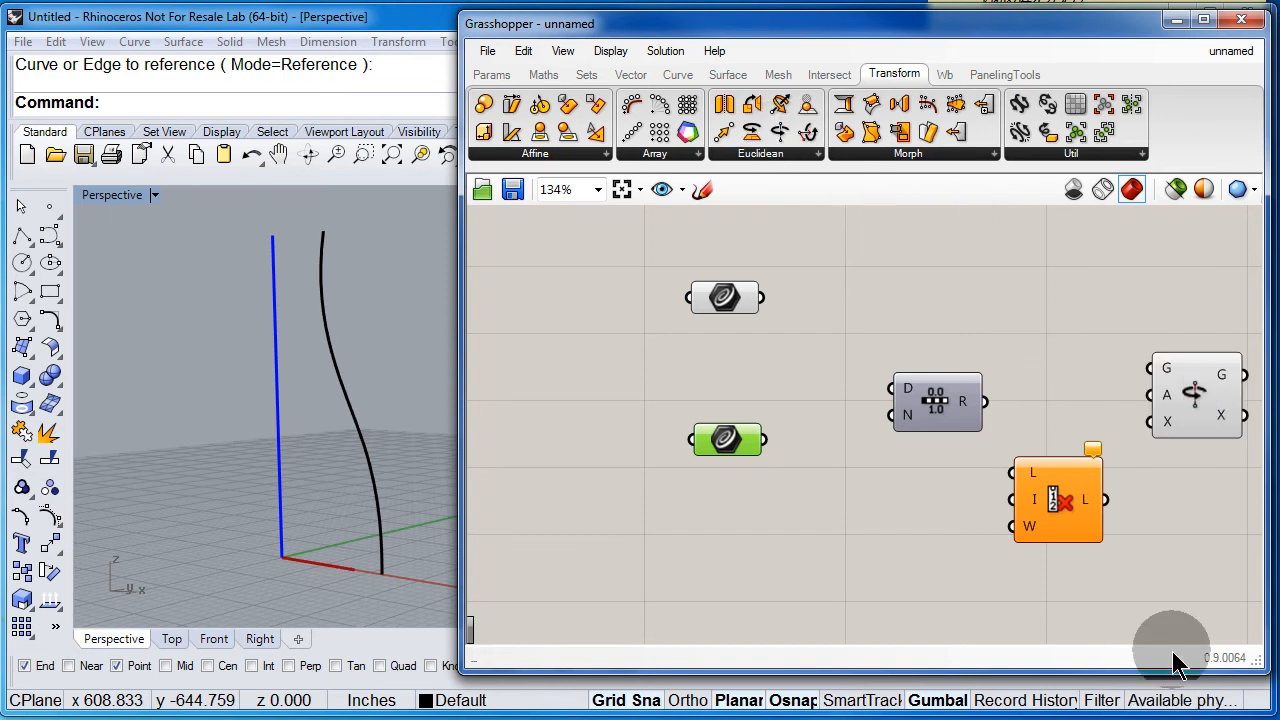
pyautogui.moveTo(595, 377)
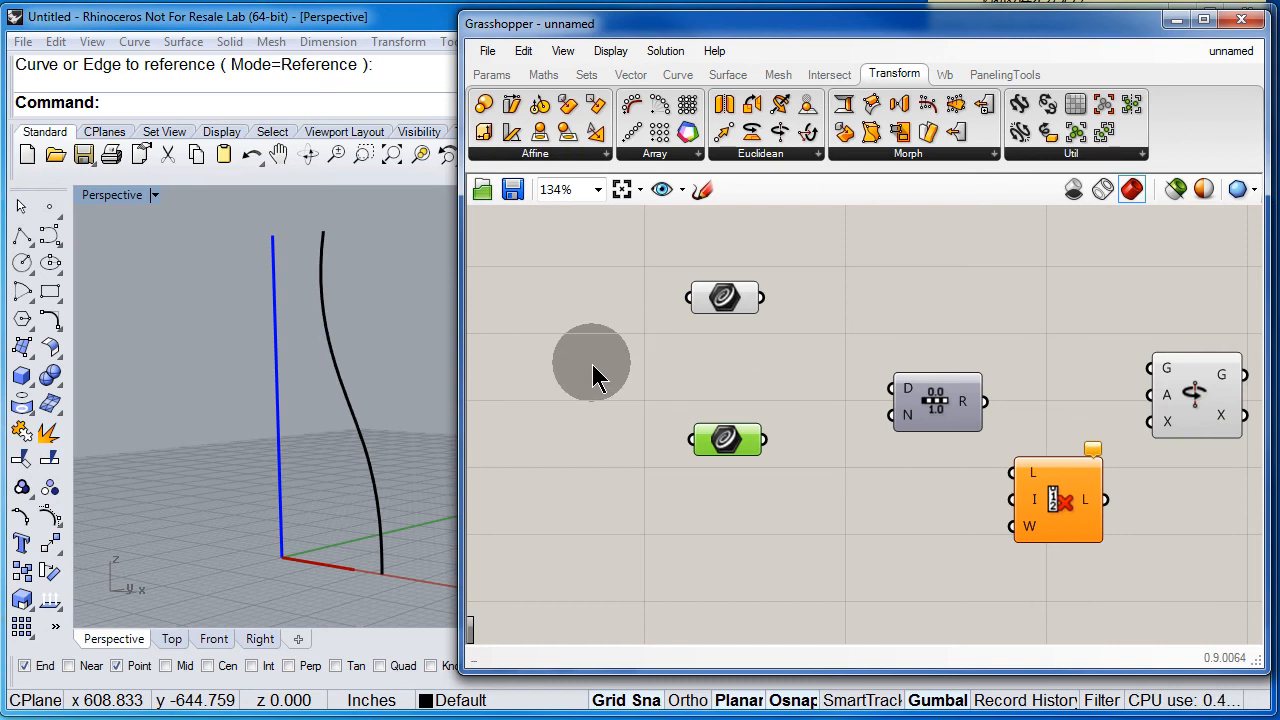
# Create sliders from 0<0<360 and 8 expressions, dragging the second to 0
pyautogui.doubleClick(592, 365)
pyautogui.write('0<0<')
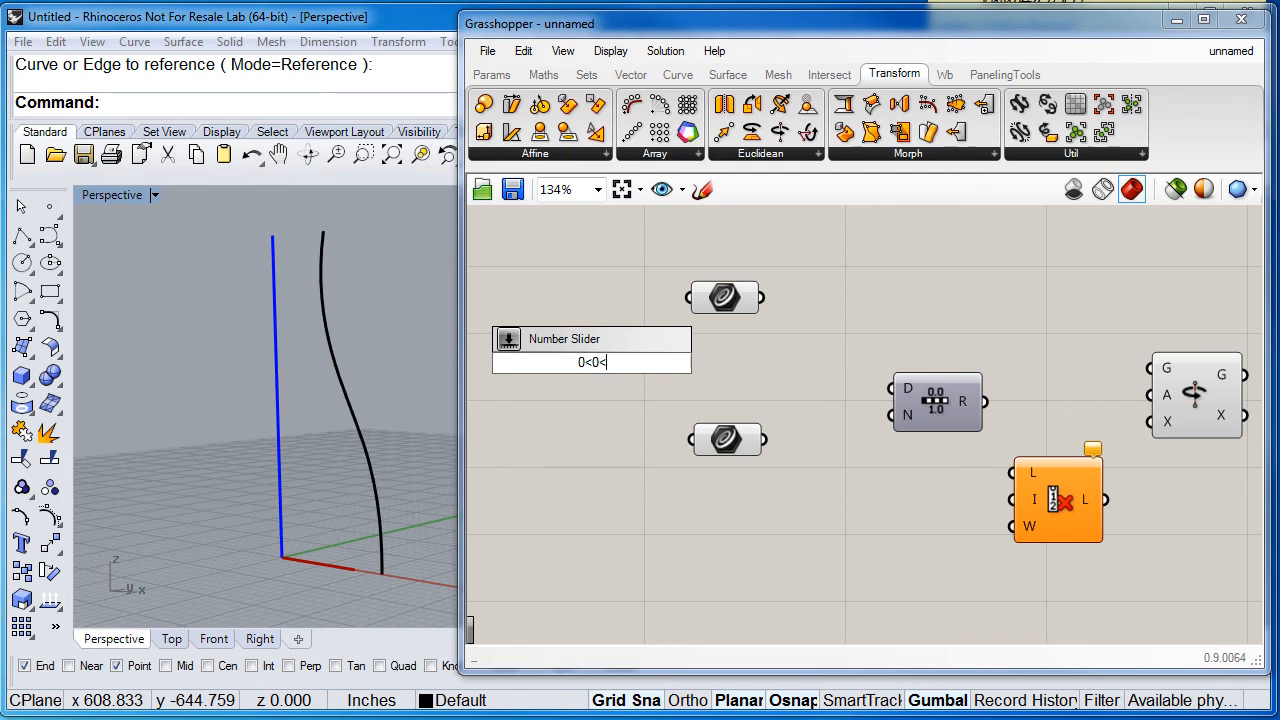
pyautogui.write('360')
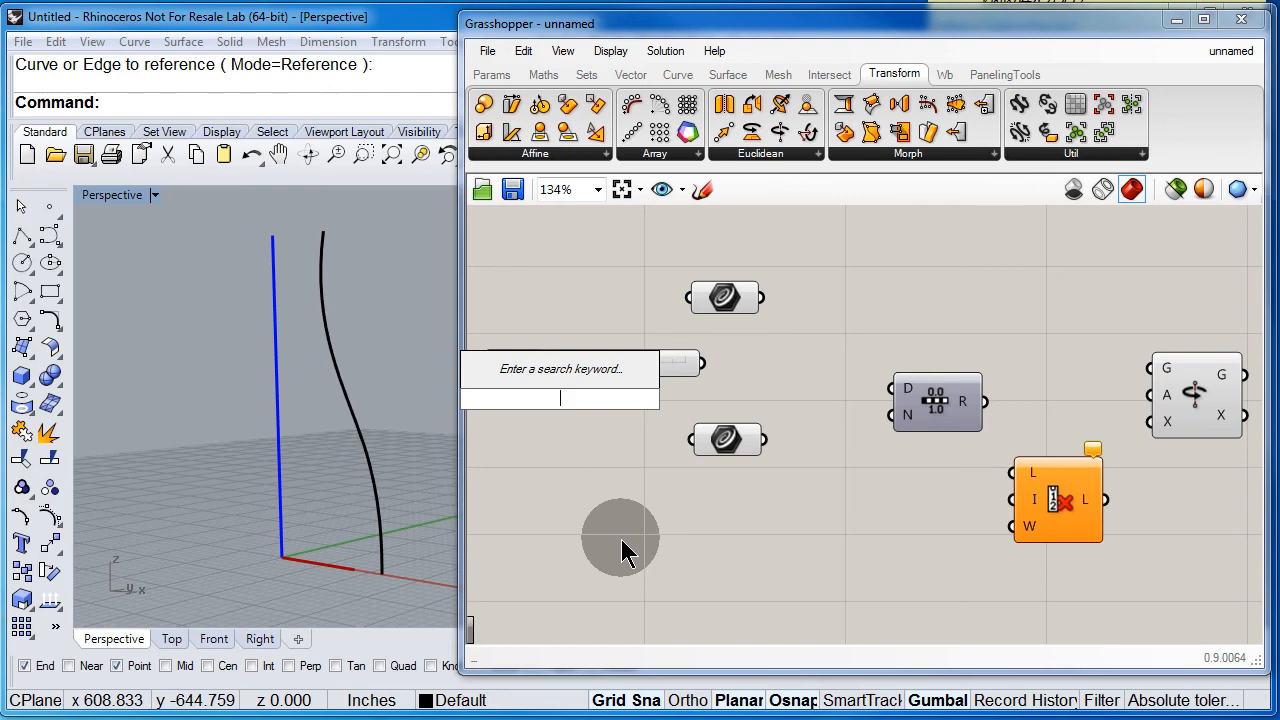
pyautogui.write('8')
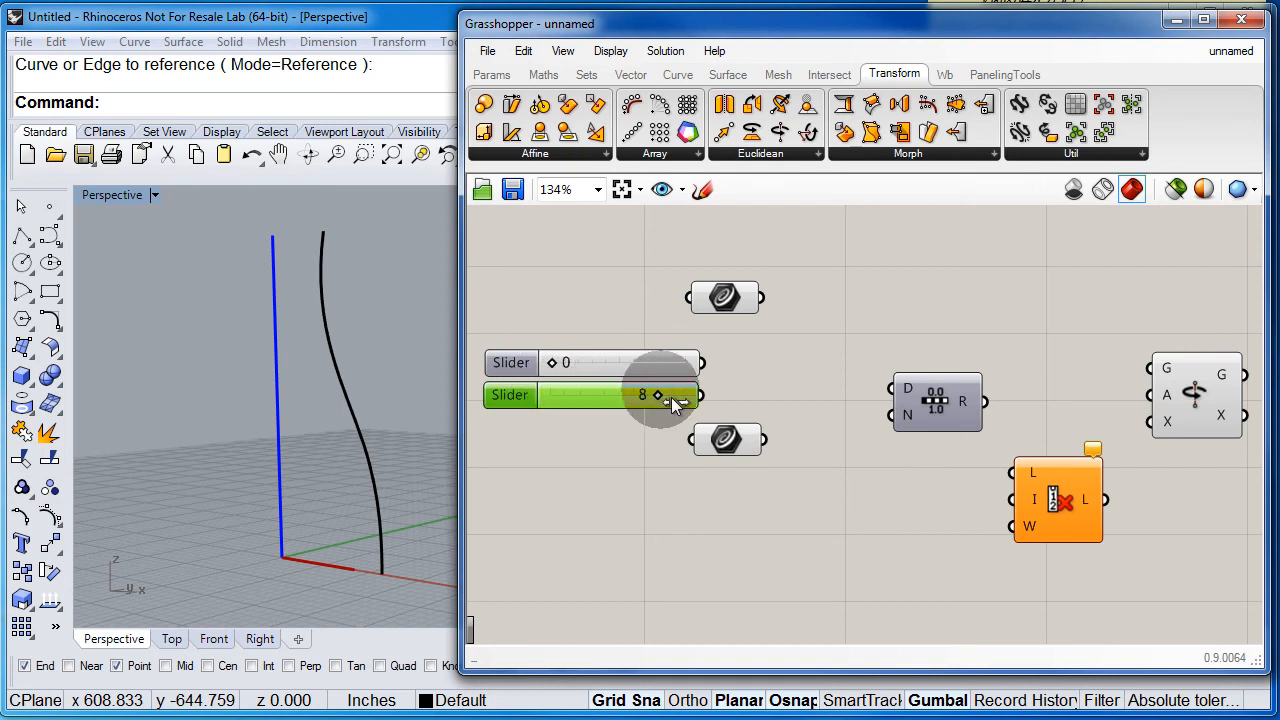
pyautogui.moveTo(665, 396); pyautogui.dragTo(595, 396)
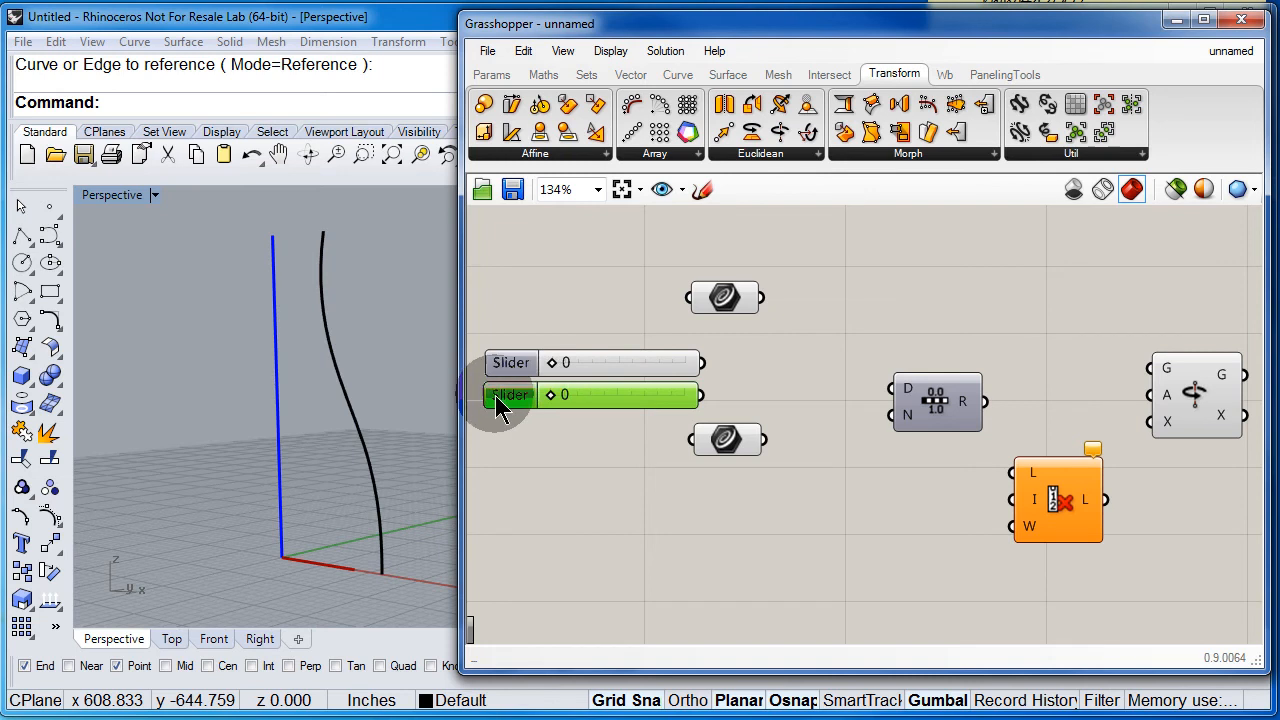
# Set the second slider's minimum to 4 in its settings dialog
pyautogui.doubleClick(511, 395)
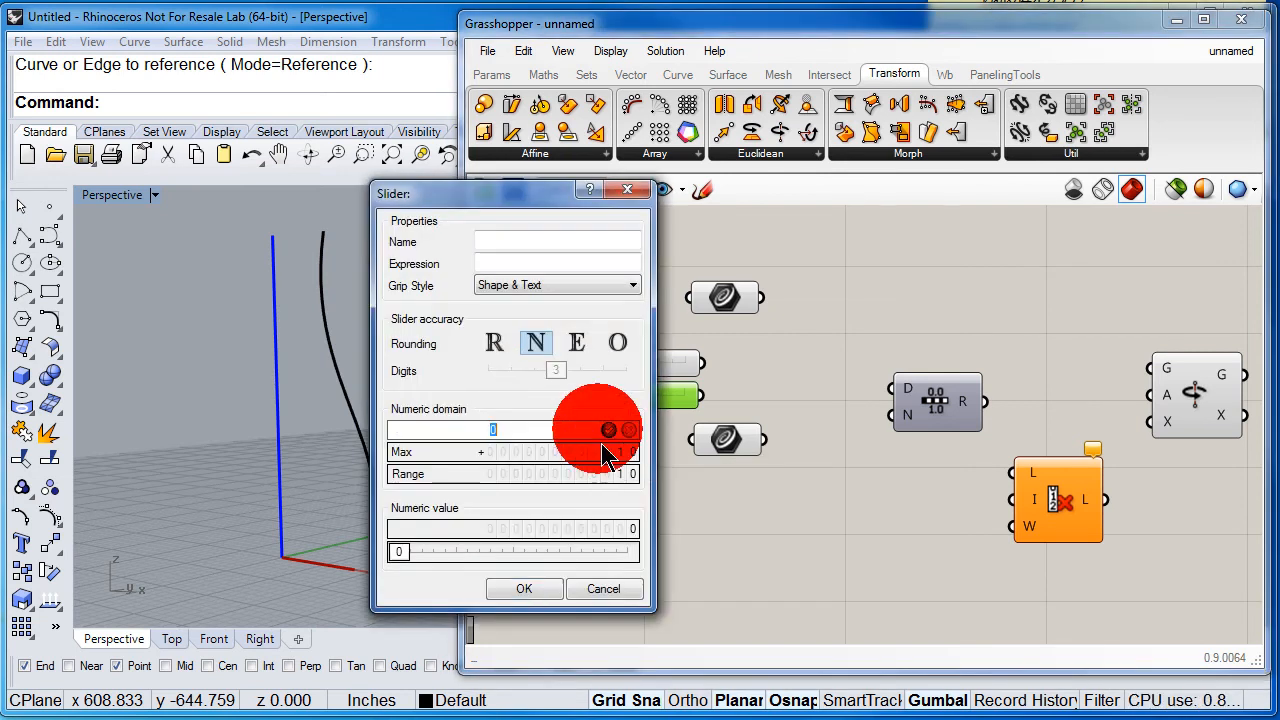
pyautogui.write('4')
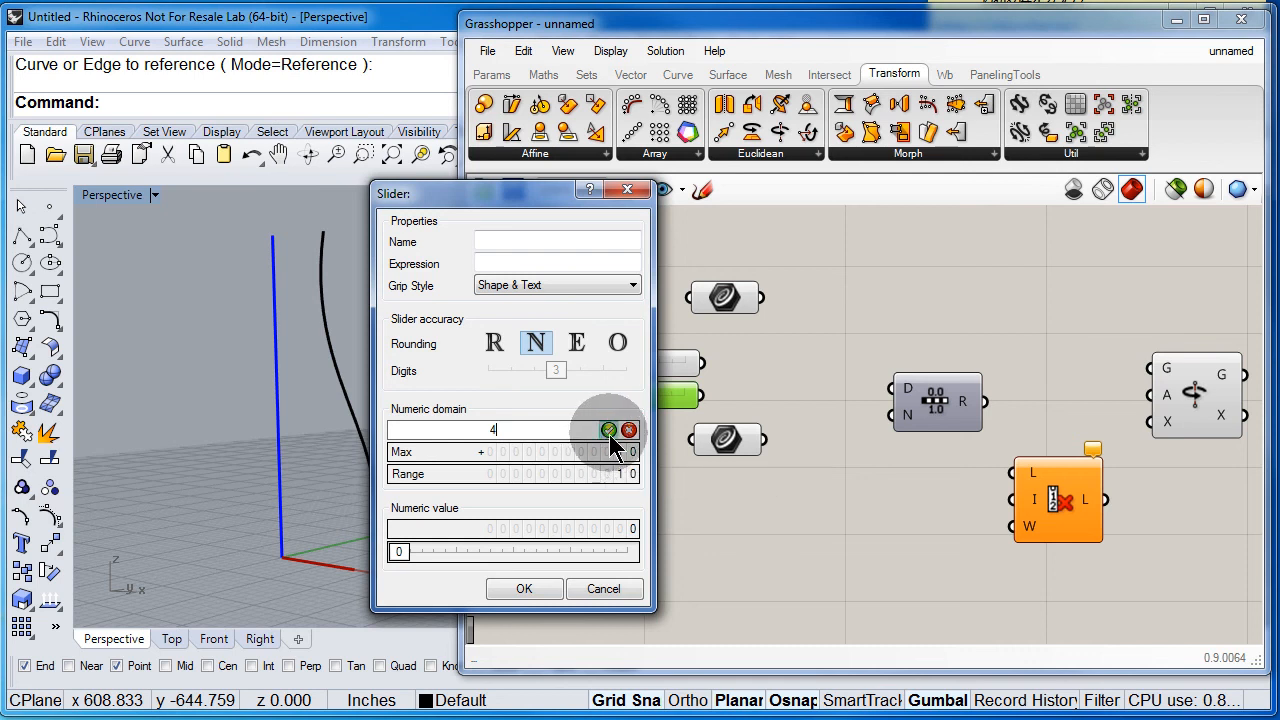
pyautogui.click(602, 430)
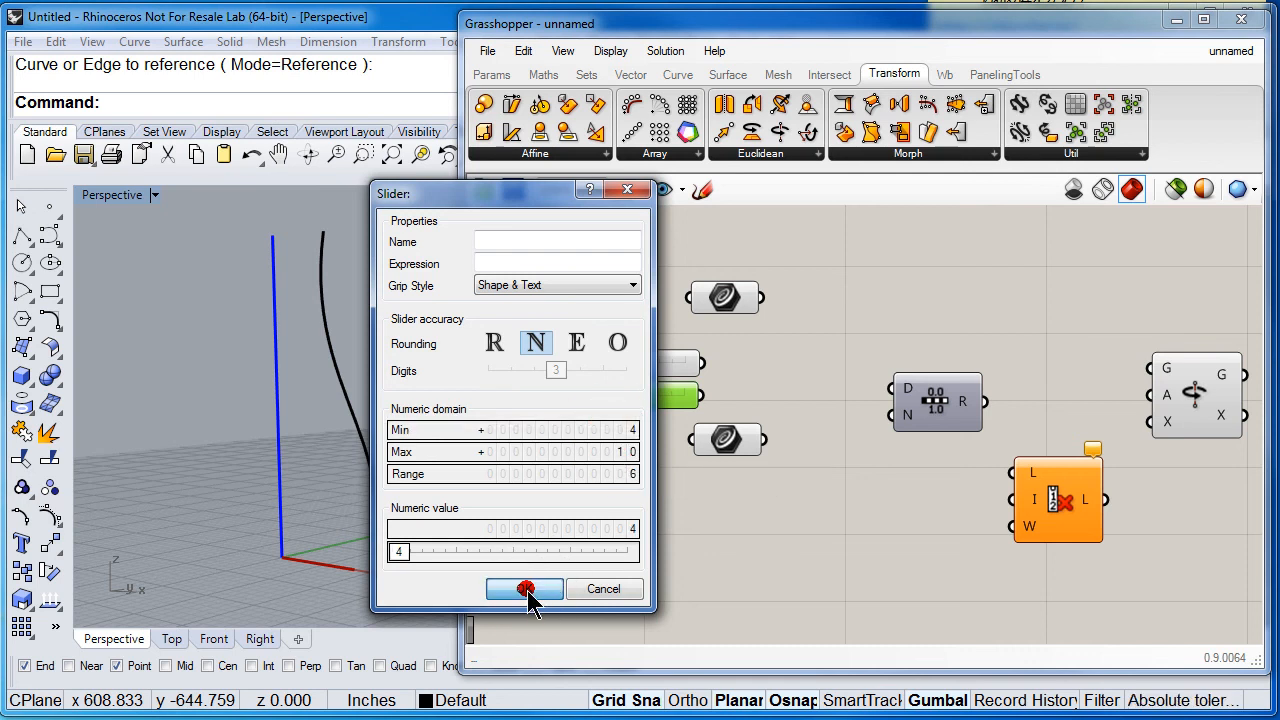
pyautogui.click(523, 588)
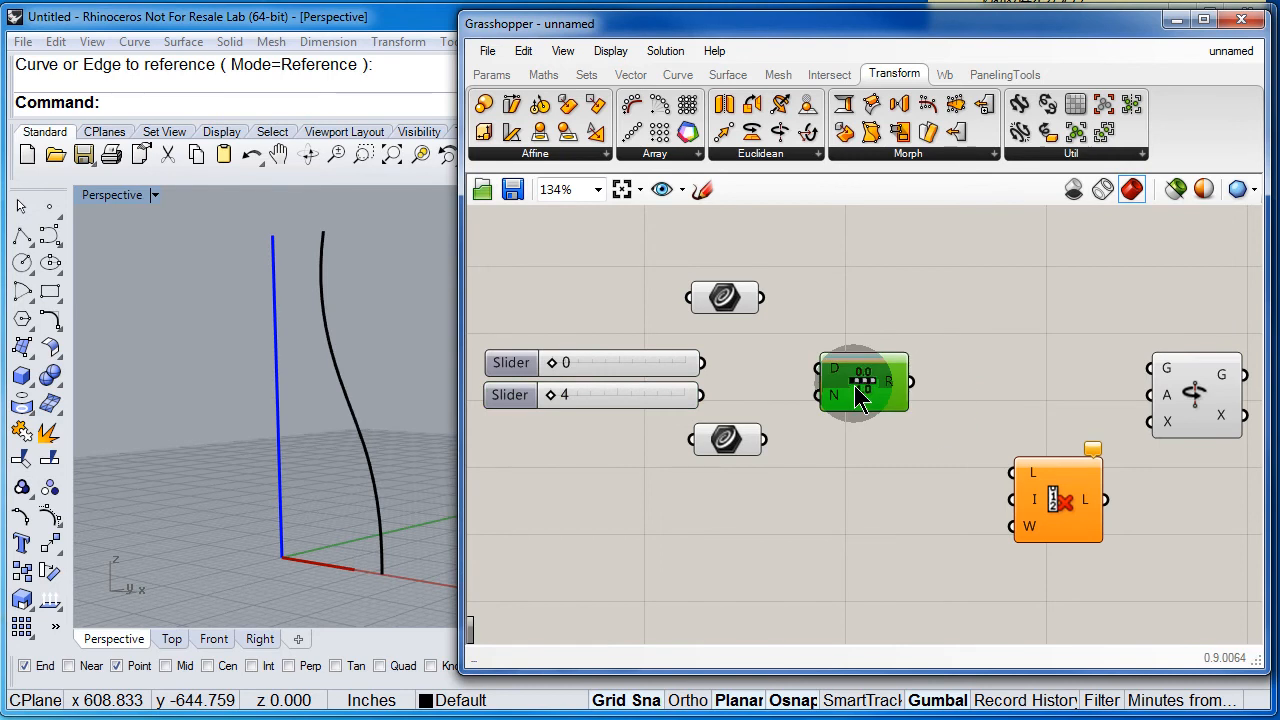
# Set the first slider to 360, wire it into Range's domain, and set Steps to 8
pyautogui.moveTo(555, 362); pyautogui.dragTo(615, 362)
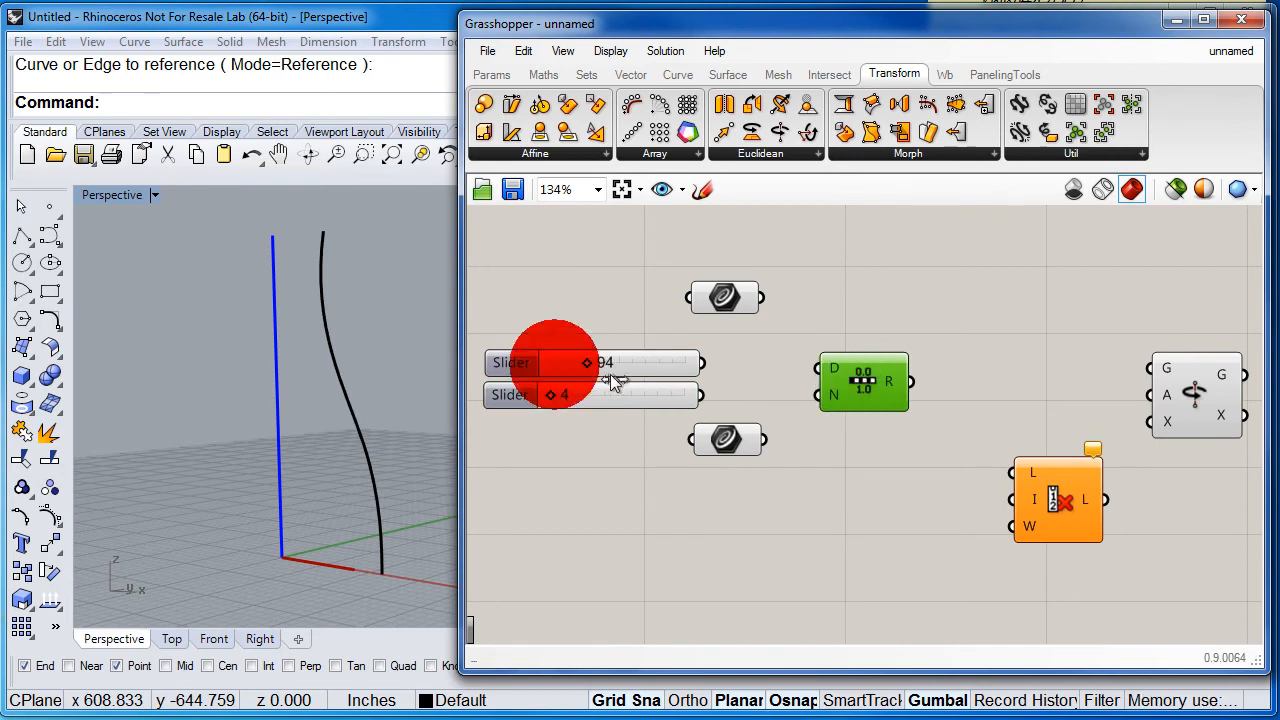
pyautogui.moveTo(585, 362); pyautogui.dragTo(685, 362)
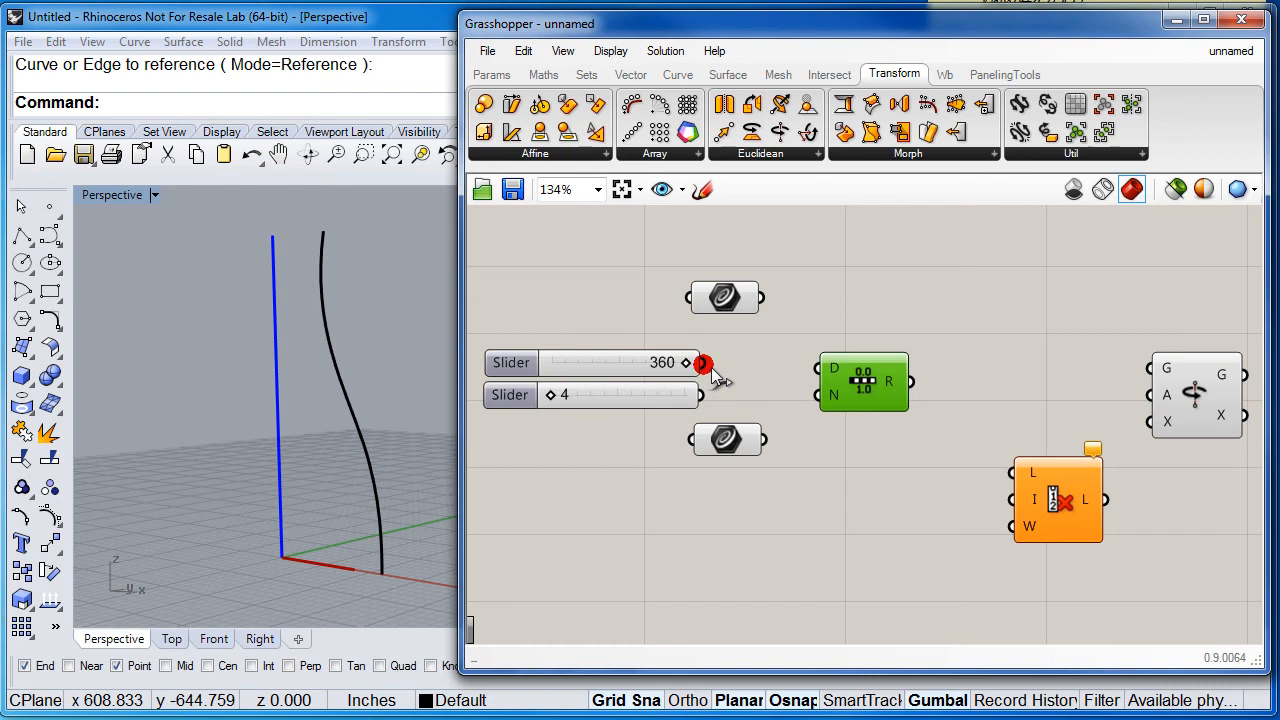
pyautogui.moveTo(703, 362); pyautogui.dragTo(833, 362)
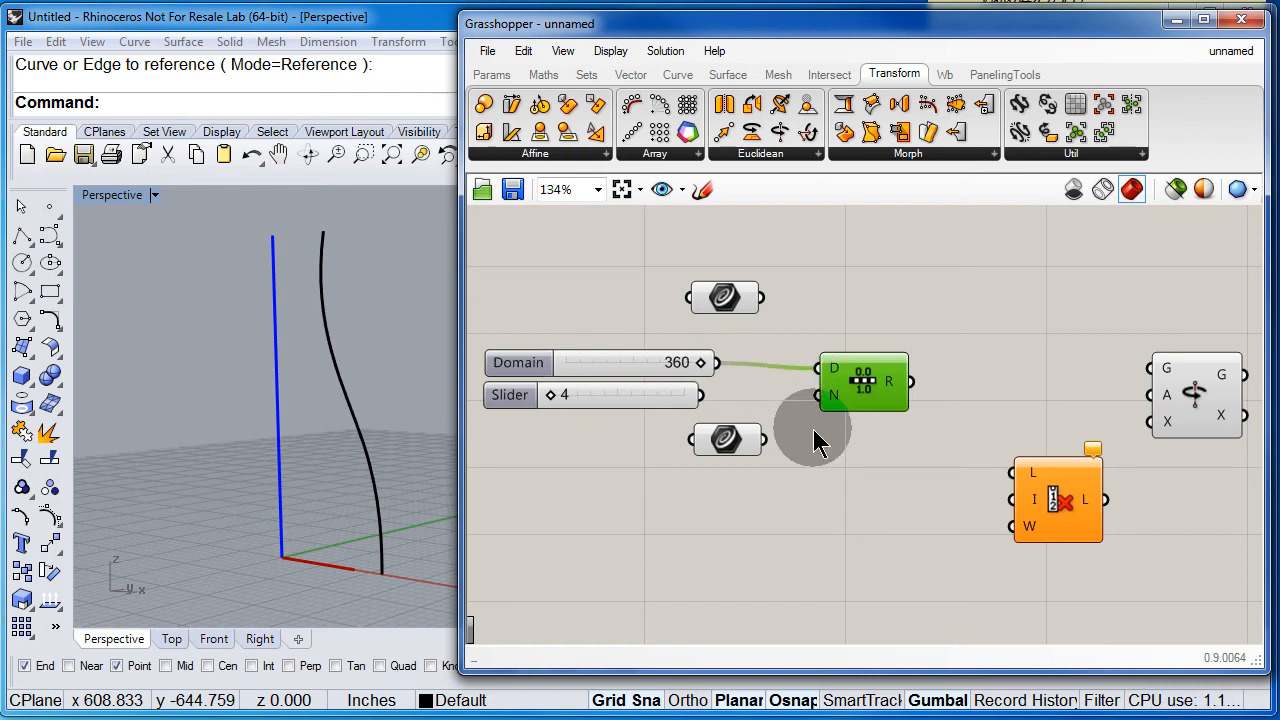
pyautogui.moveTo(832, 375)
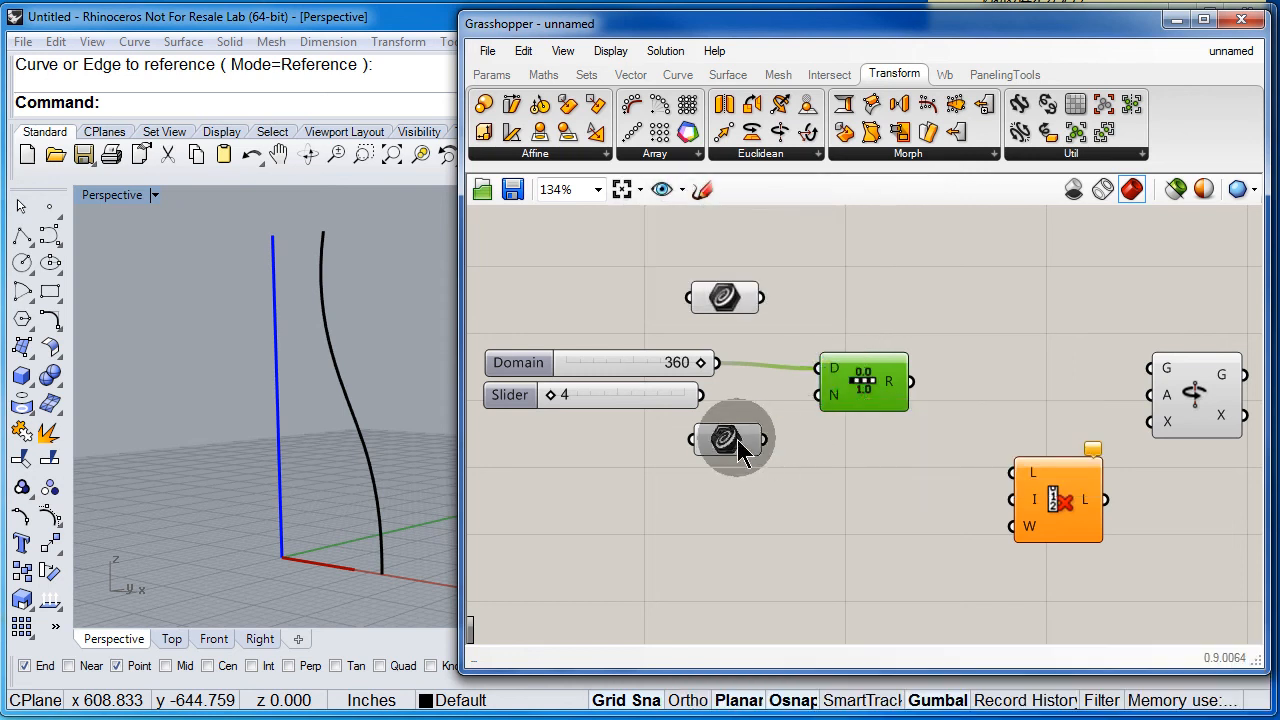
pyautogui.moveTo(723, 437); pyautogui.dragTo(728, 501)
pyautogui.write('Steps')
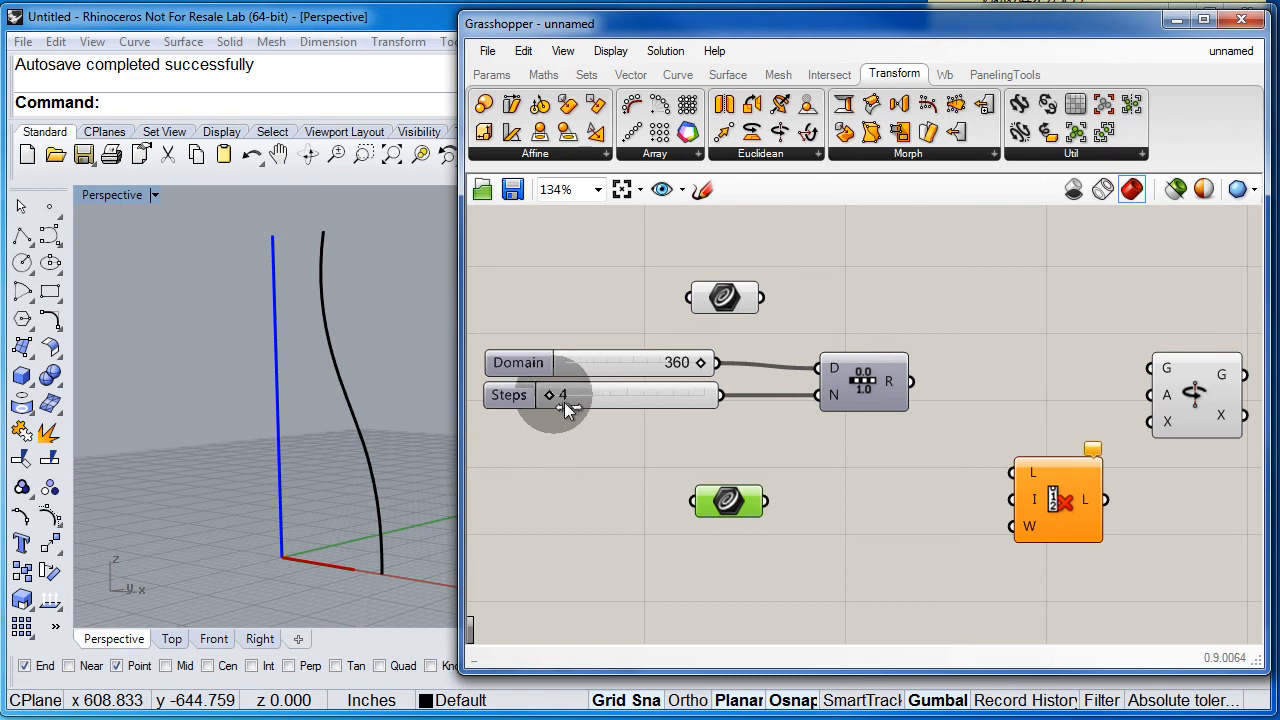
pyautogui.moveTo(563, 395); pyautogui.dragTo(655, 395)
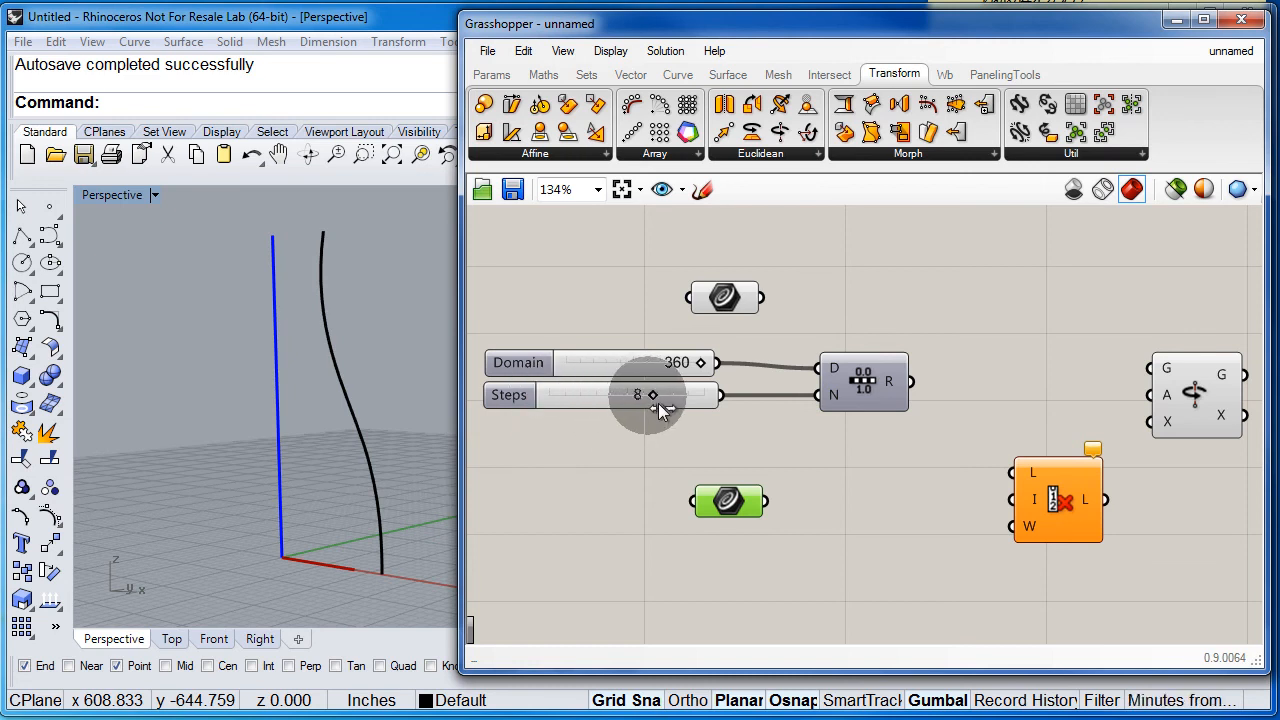
pyautogui.moveTo(875, 450)
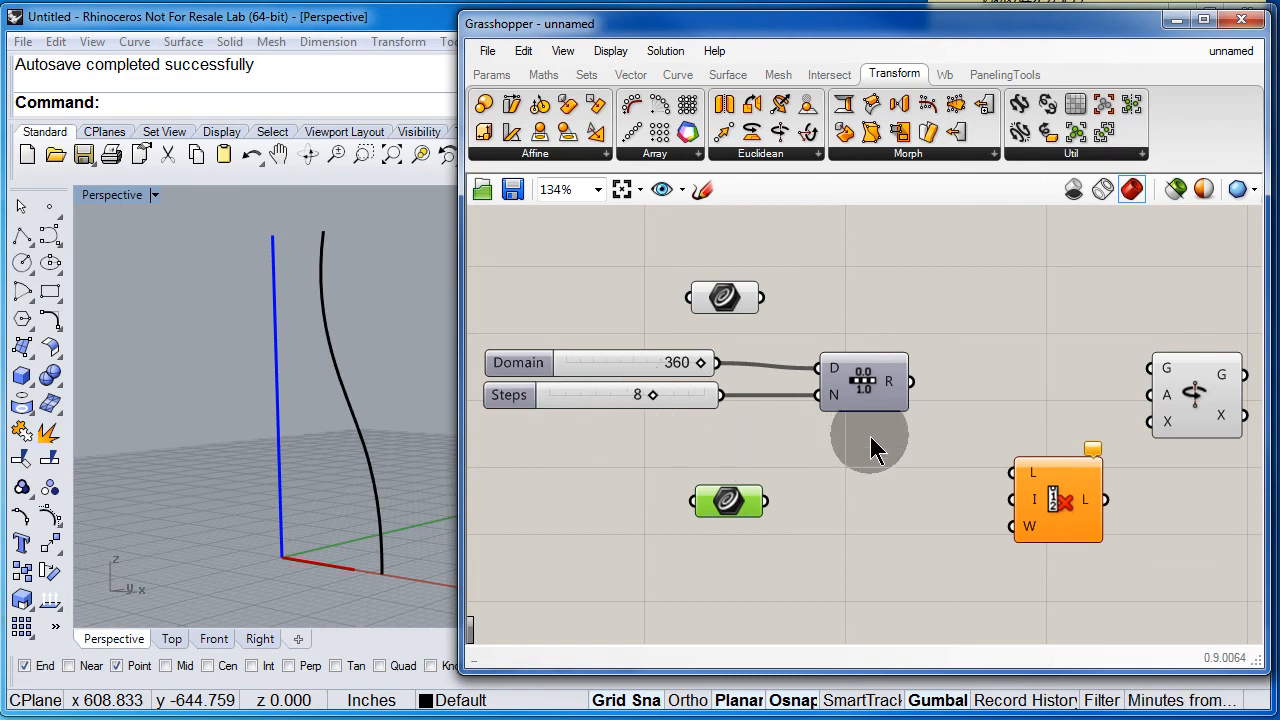
pyautogui.moveTo(895, 397)
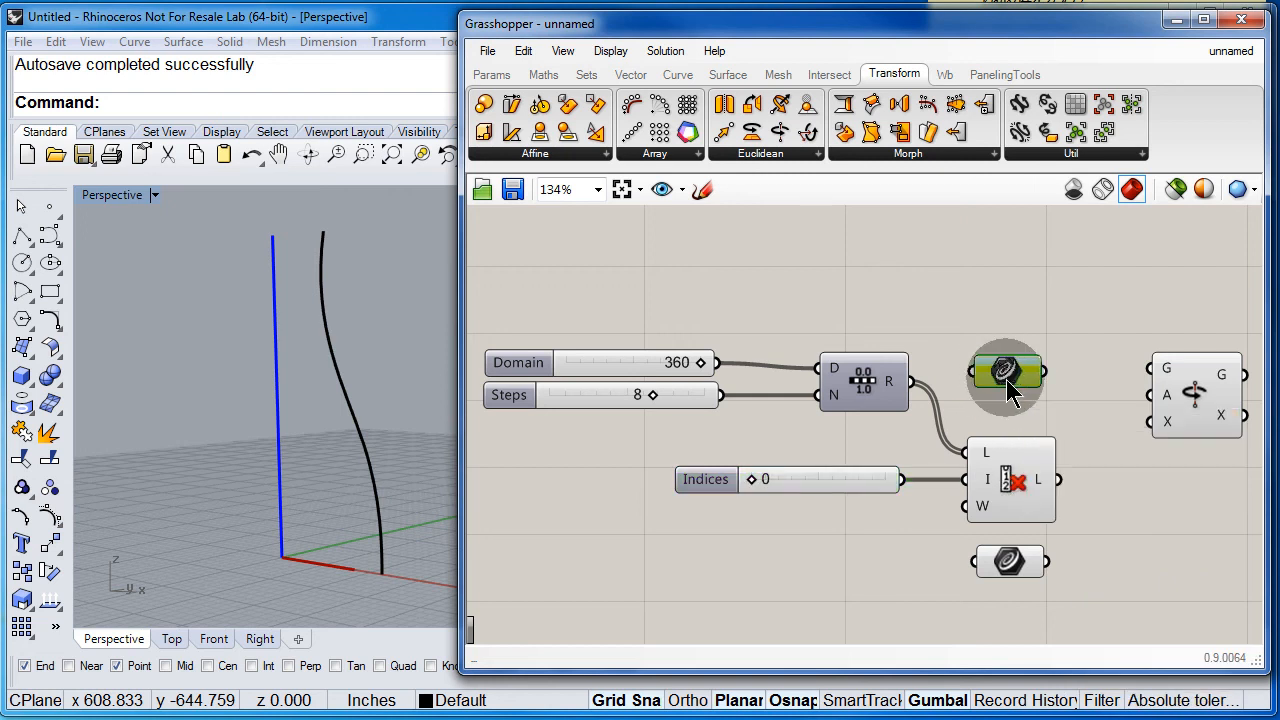
# Wire the profile curve into Rotate Axis G and the axis curve into X
pyautogui.moveTo(1045, 372); pyautogui.dragTo(1150, 375)
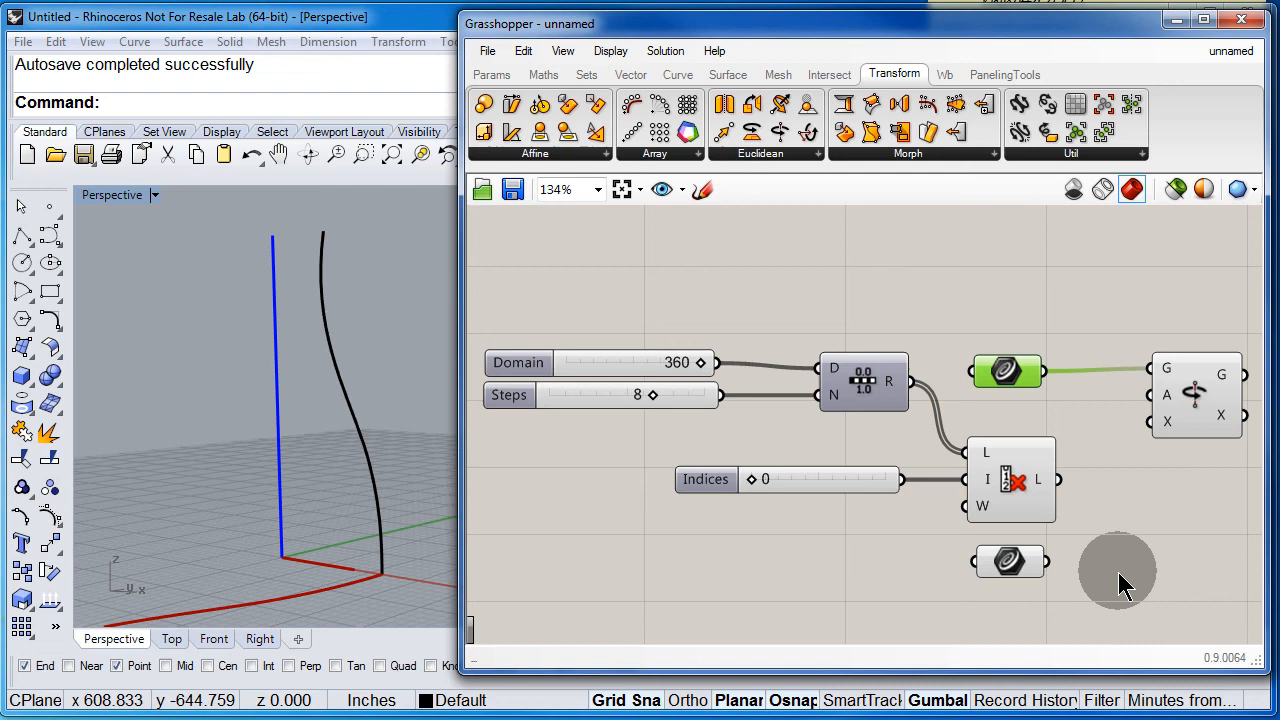
pyautogui.moveTo(1040, 560); pyautogui.dragTo(1140, 555)
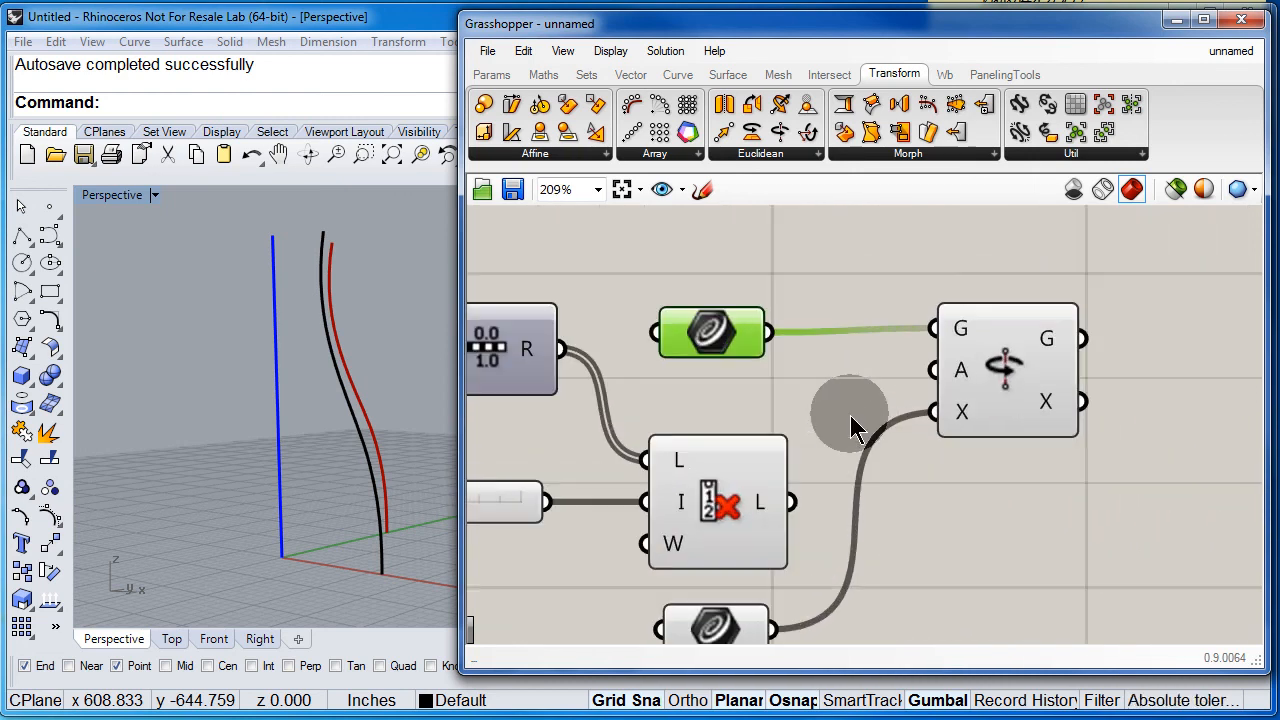
pyautogui.moveTo(960, 375)
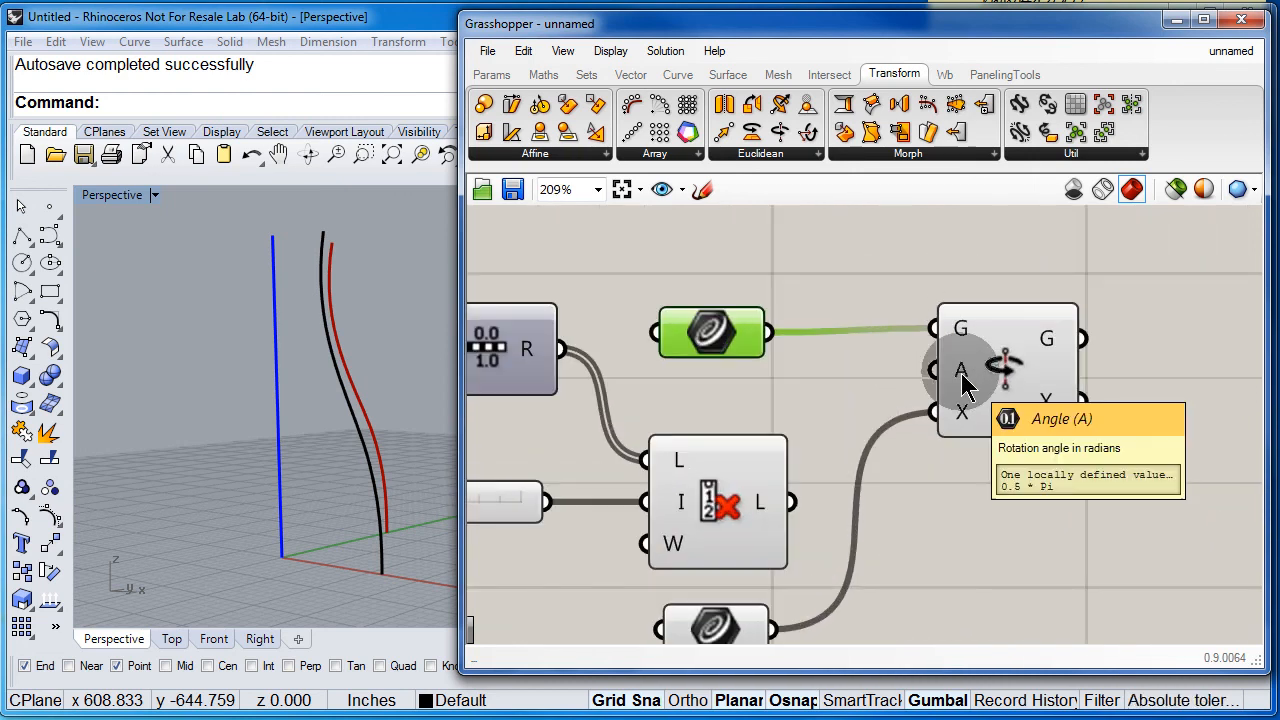
pyautogui.click(959, 372)
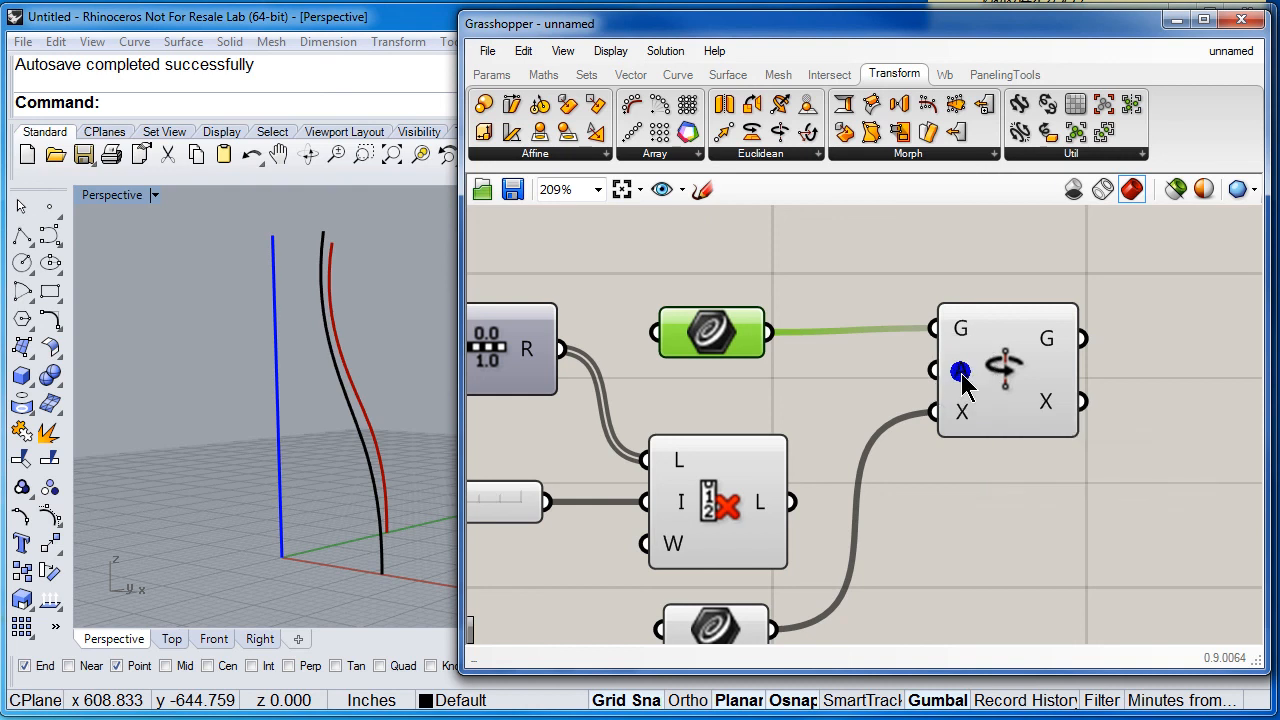
# Set Rotate Axis's angle input A to read values in degrees
pyautogui.rightClick(958, 372)
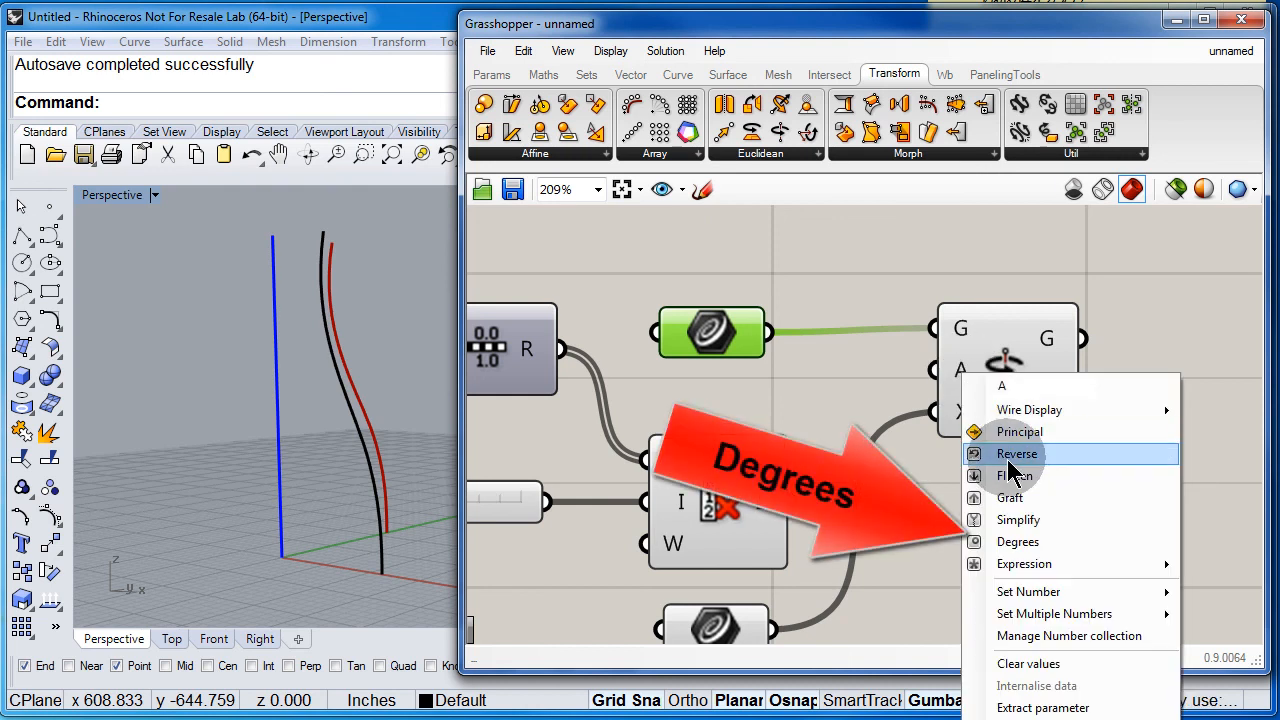
pyautogui.moveTo(1018, 542)
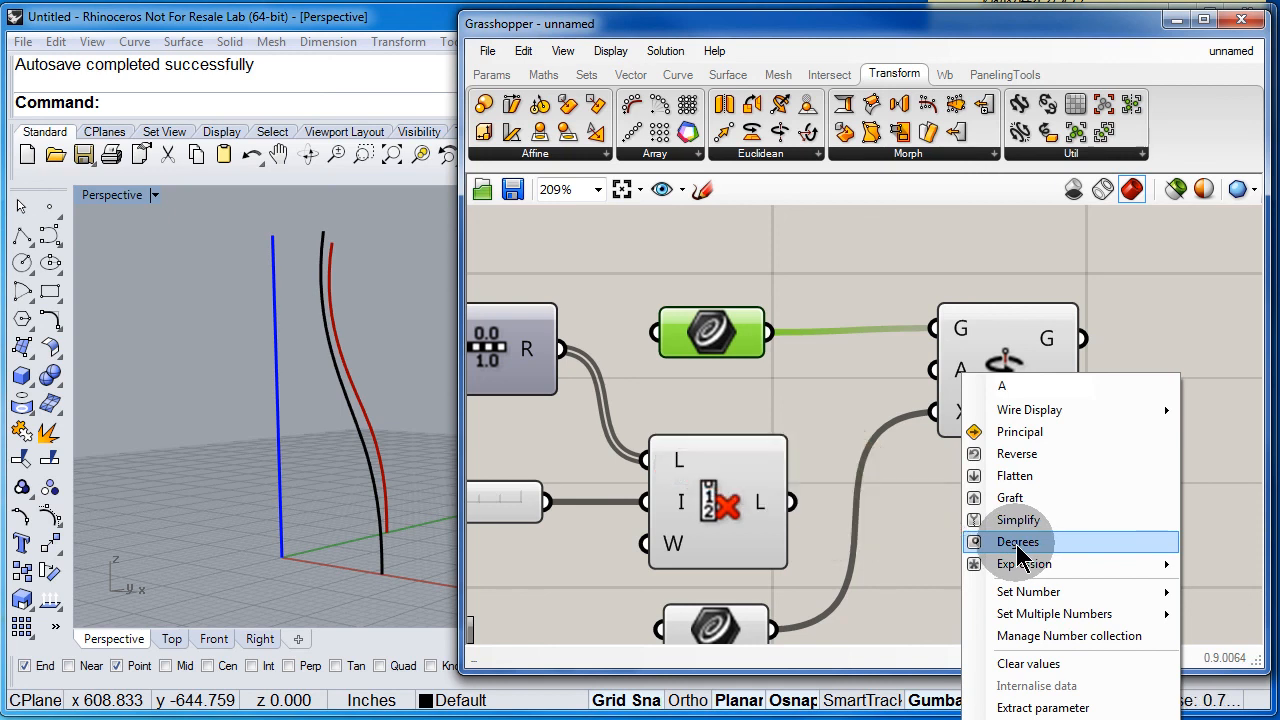
pyautogui.moveTo(1019, 550)
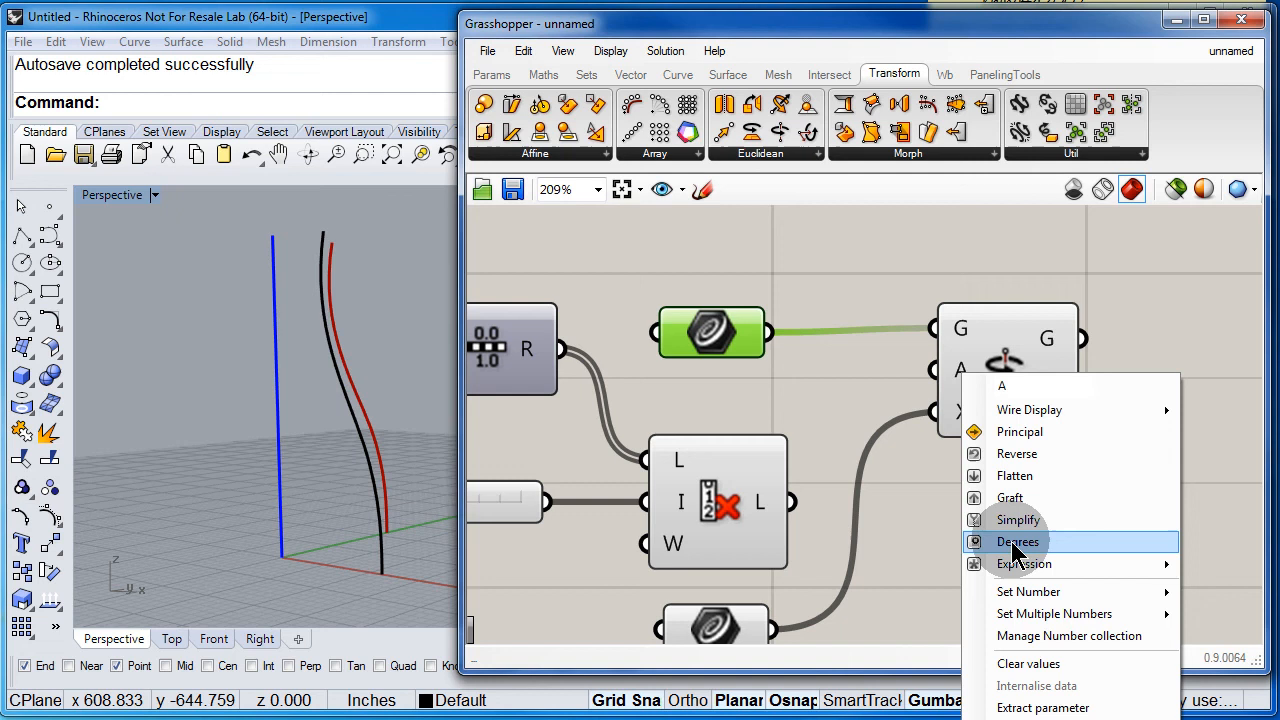
pyautogui.click(1018, 541)
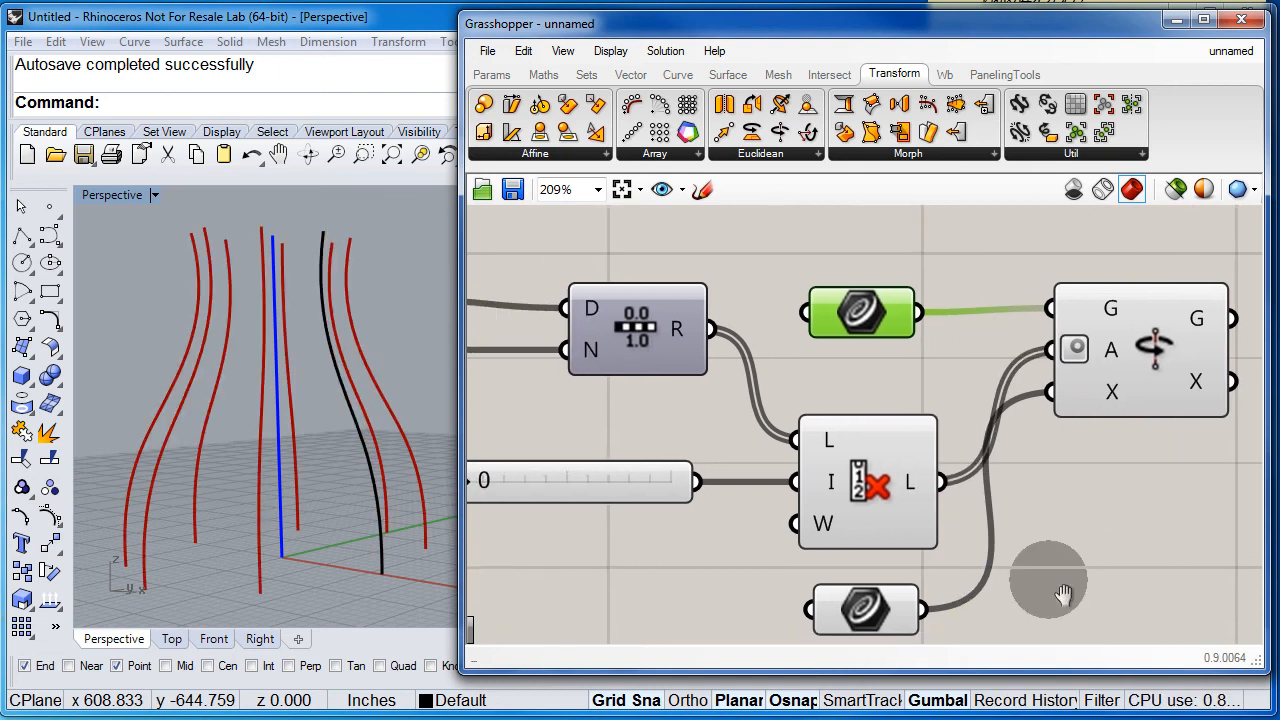
pyautogui.scroll(-3)
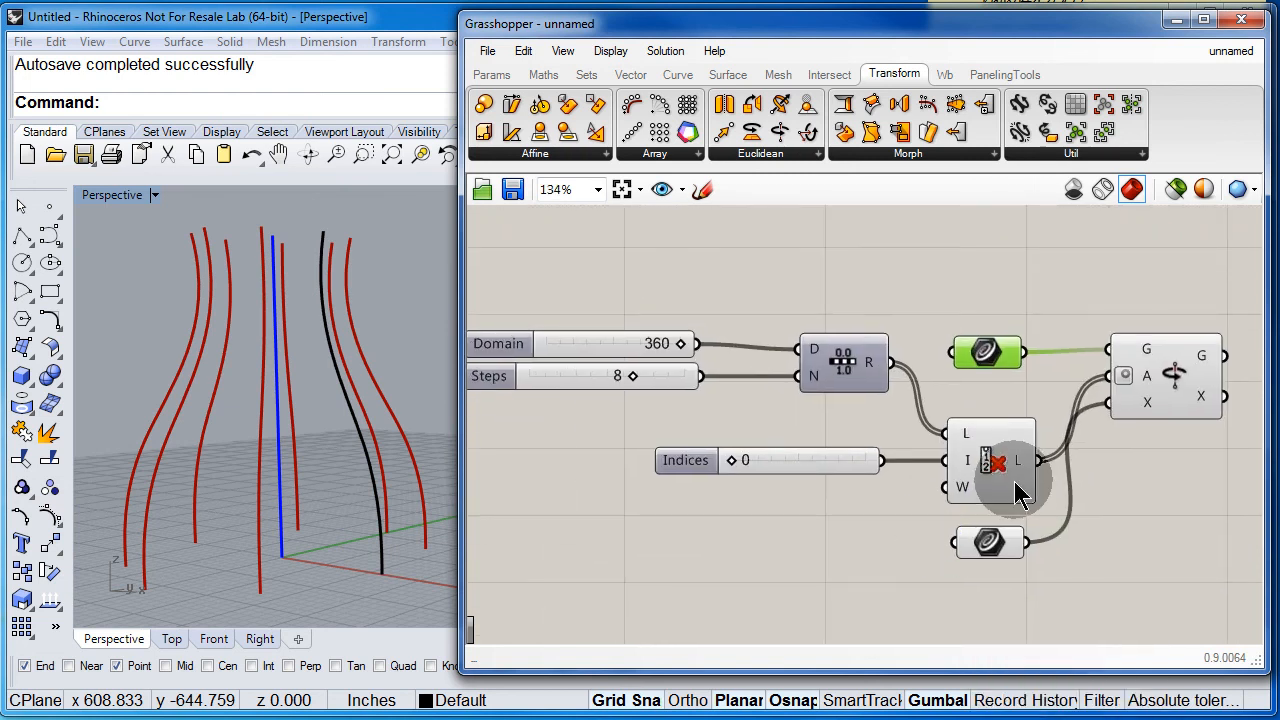
pyautogui.moveTo(620, 376); pyautogui.dragTo(590, 376)
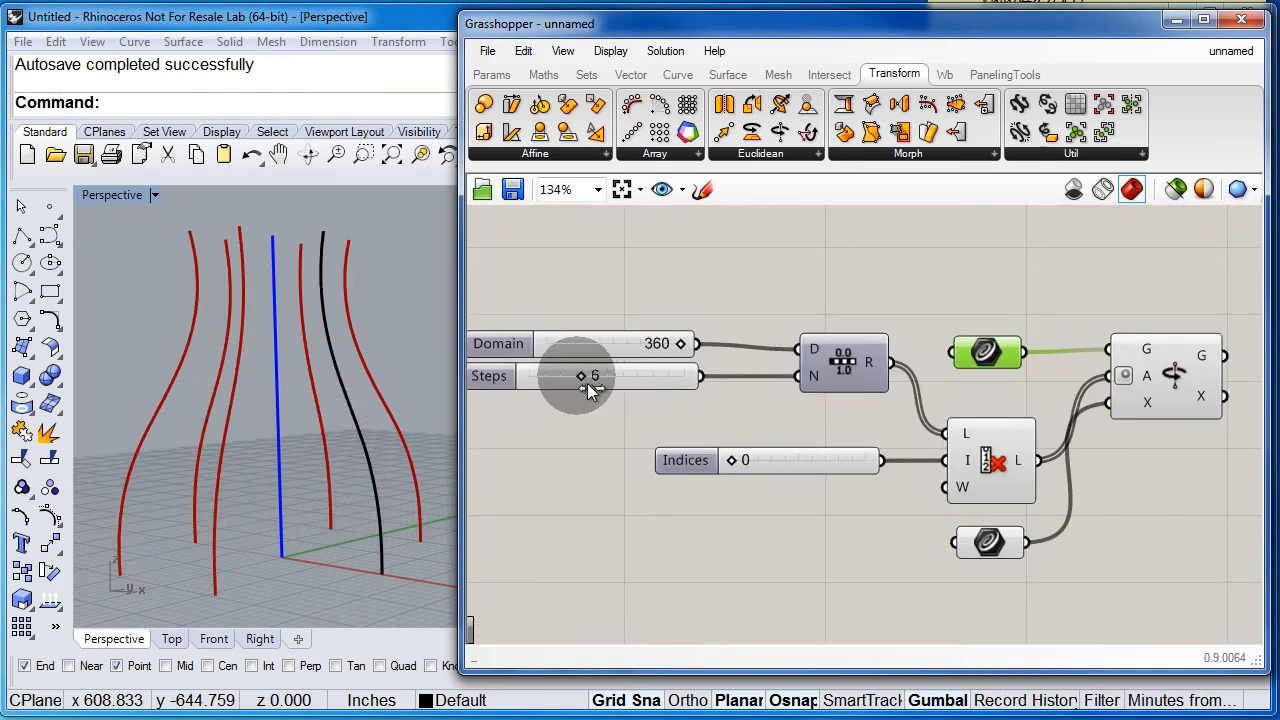
pyautogui.moveTo(585, 375); pyautogui.dragTo(655, 375)
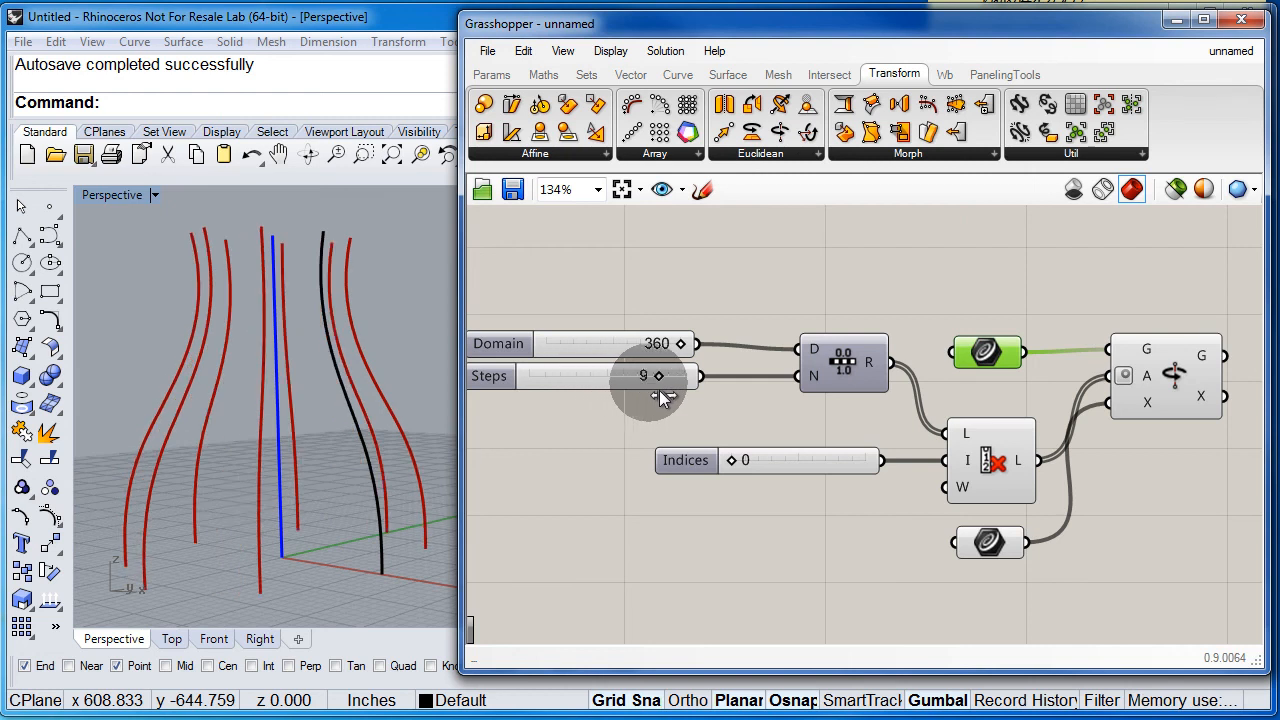
pyautogui.moveTo(660, 375); pyautogui.dragTo(630, 375)
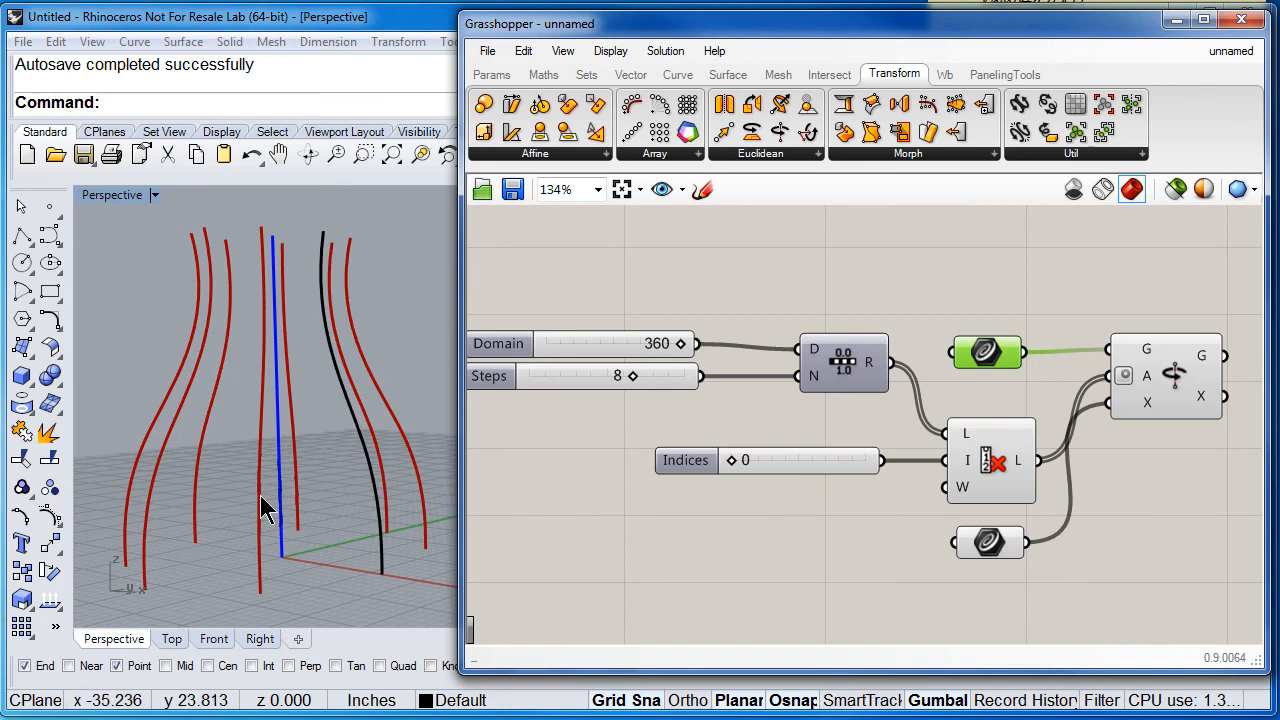
pyautogui.moveTo(290, 473)
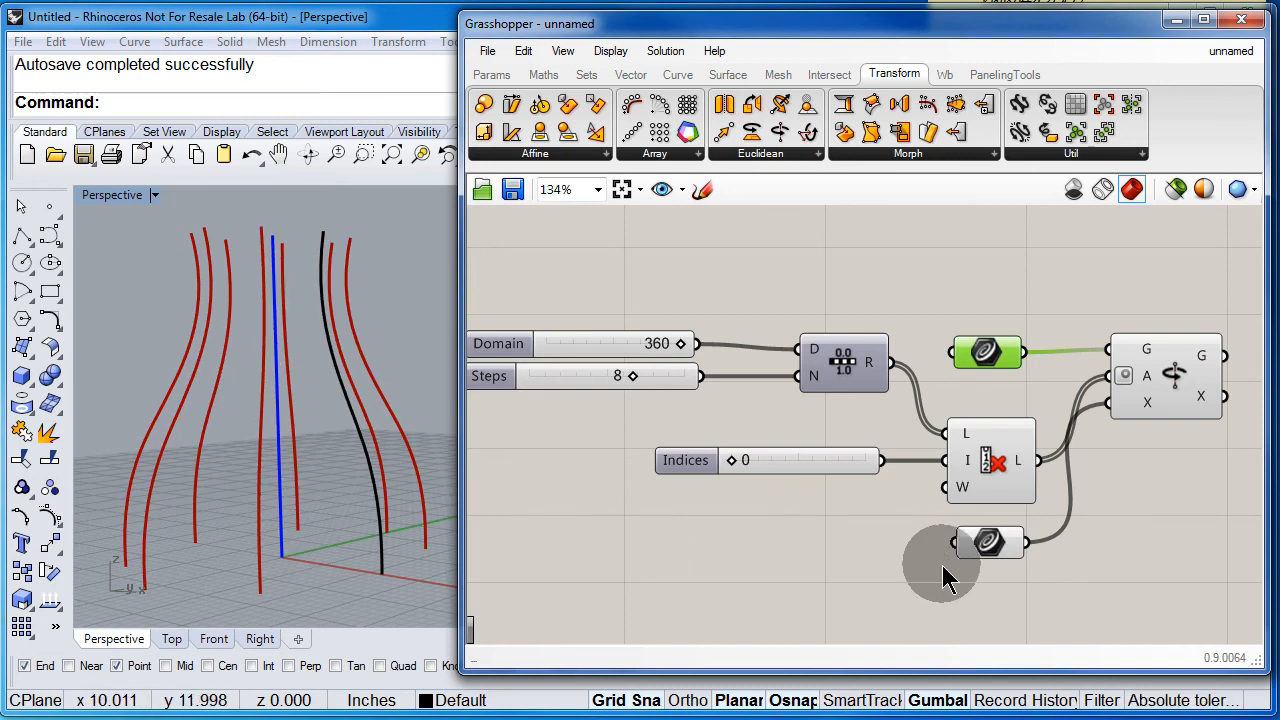
pyautogui.moveTo(1175, 360)
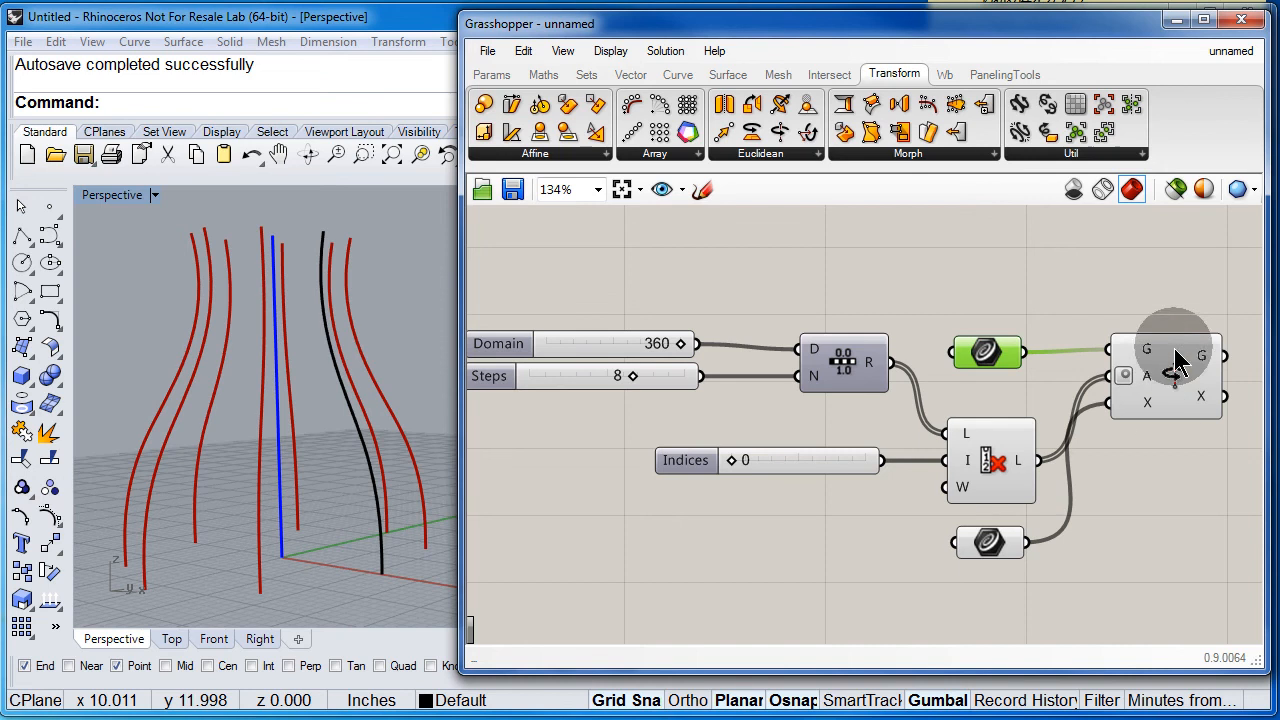